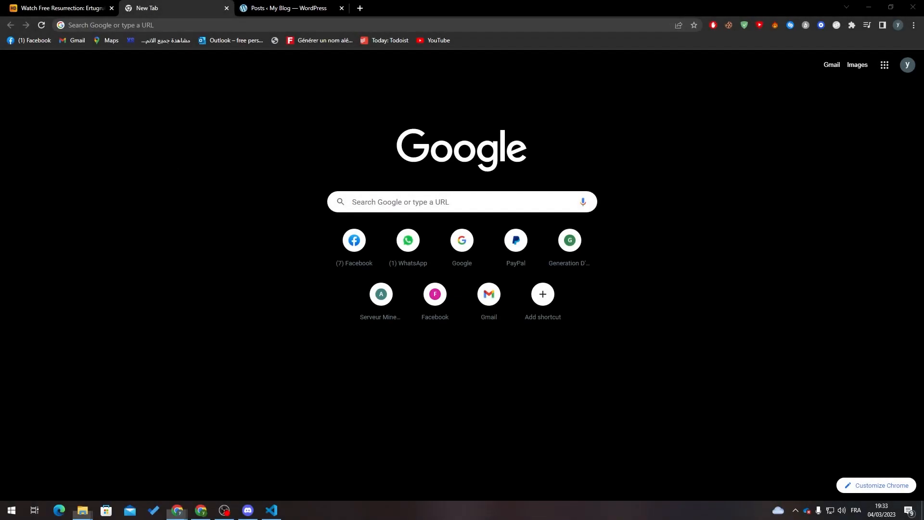
mouse_move(115, 232)
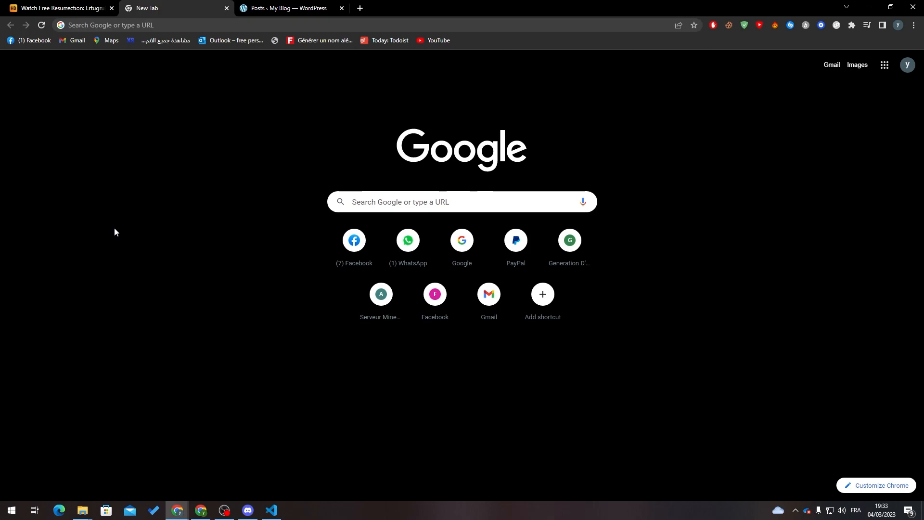
mouse_move(249, 173)
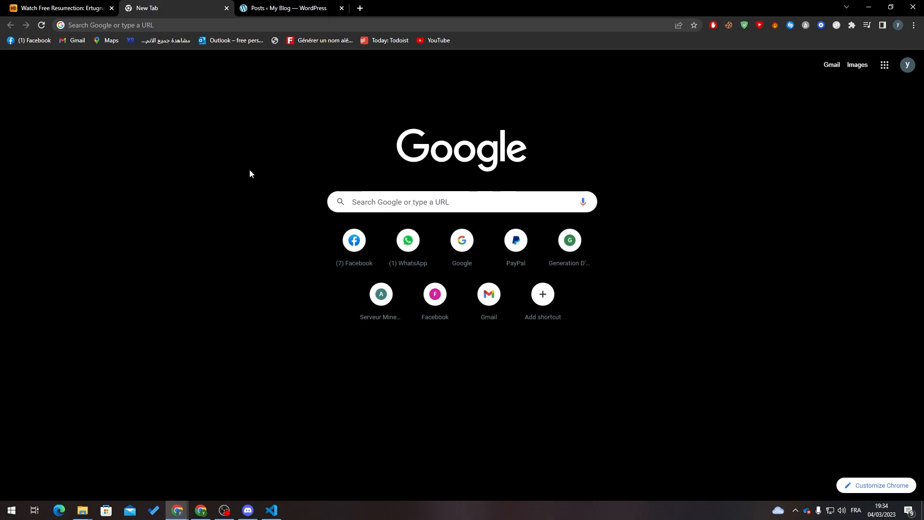
mouse_move(242, 176)
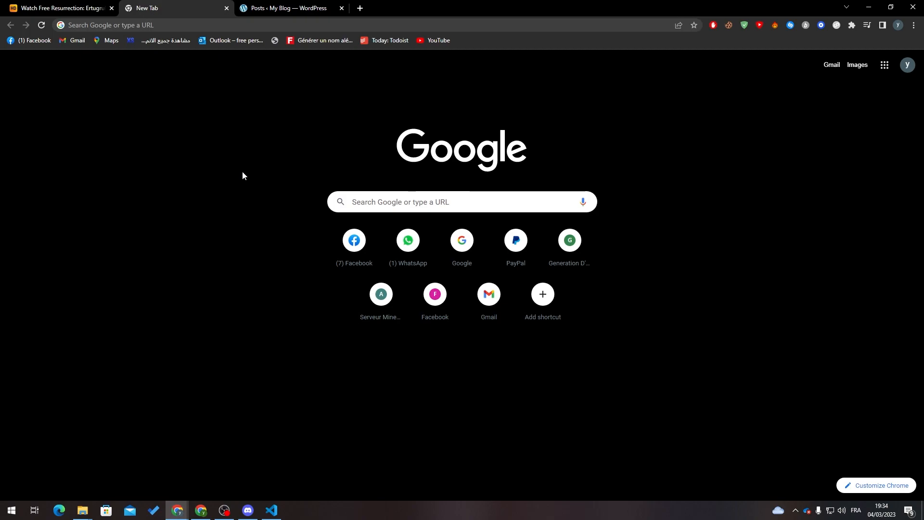
- Switch to the 'Posts ‹ My Blog — WordPress' tab showing the two published posts
click(288, 8)
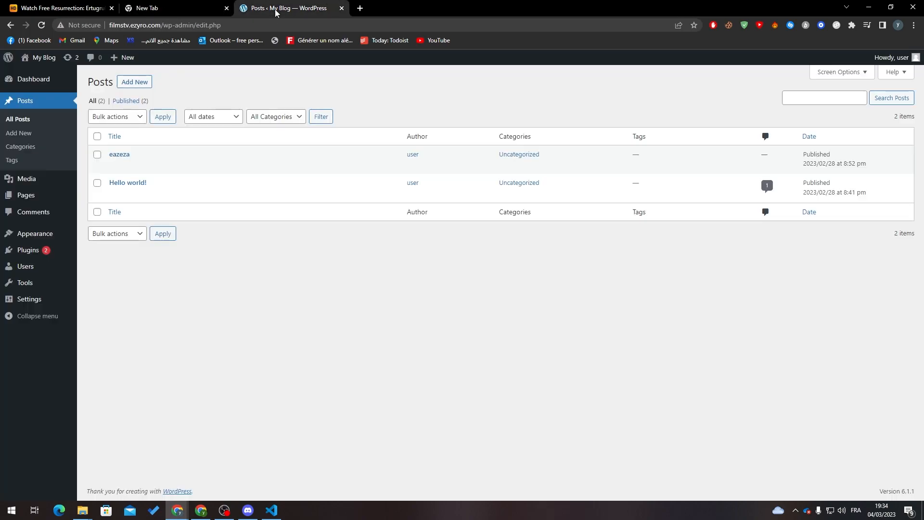
mouse_move(226, 5)
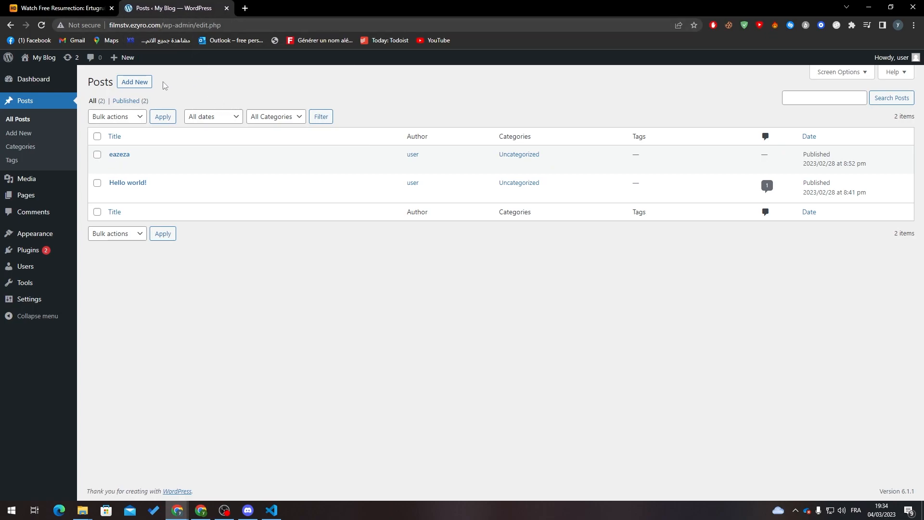
mouse_move(281, 72)
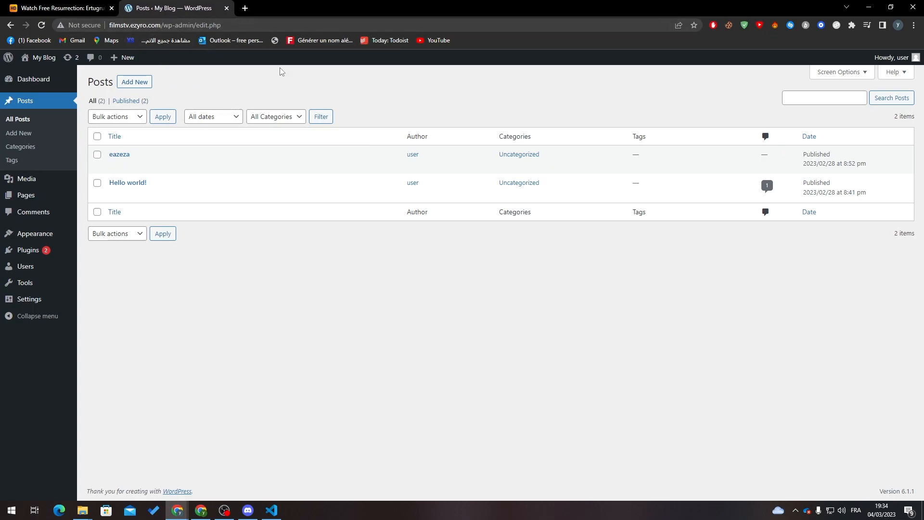
mouse_move(241, 508)
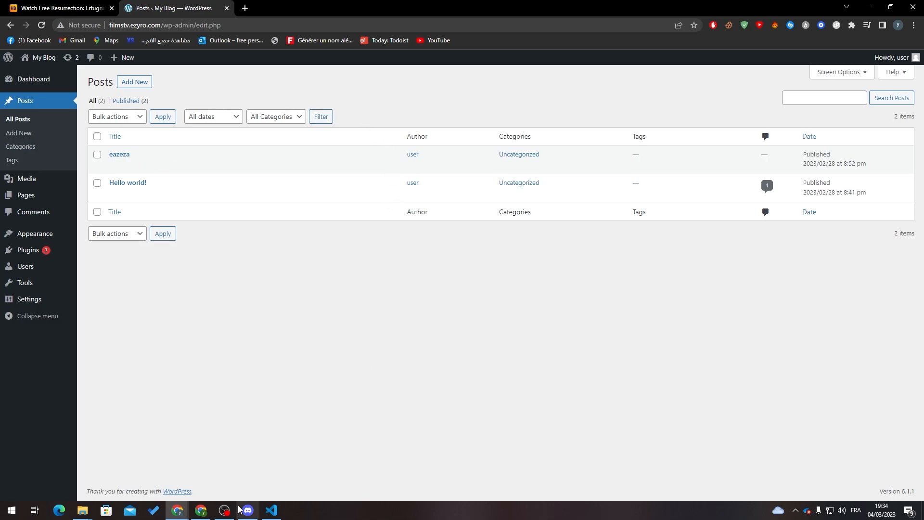
mouse_move(26, 179)
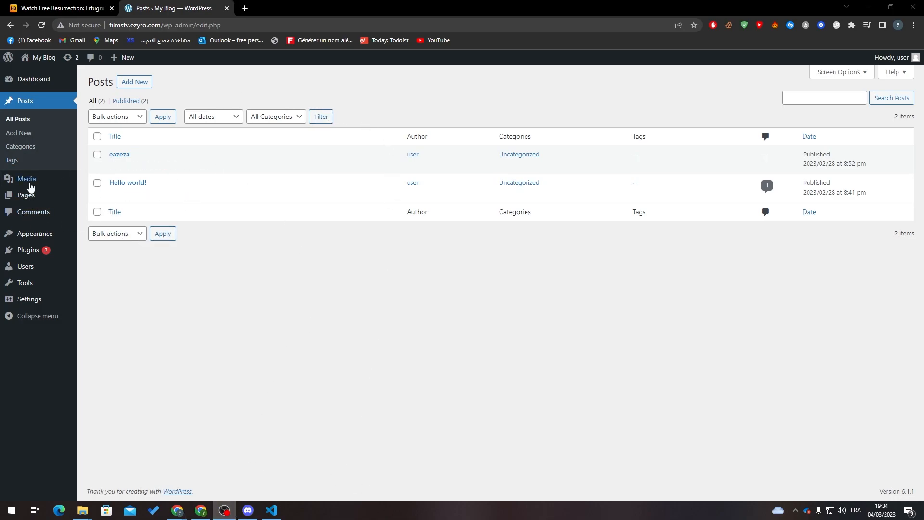
mouse_move(109, 233)
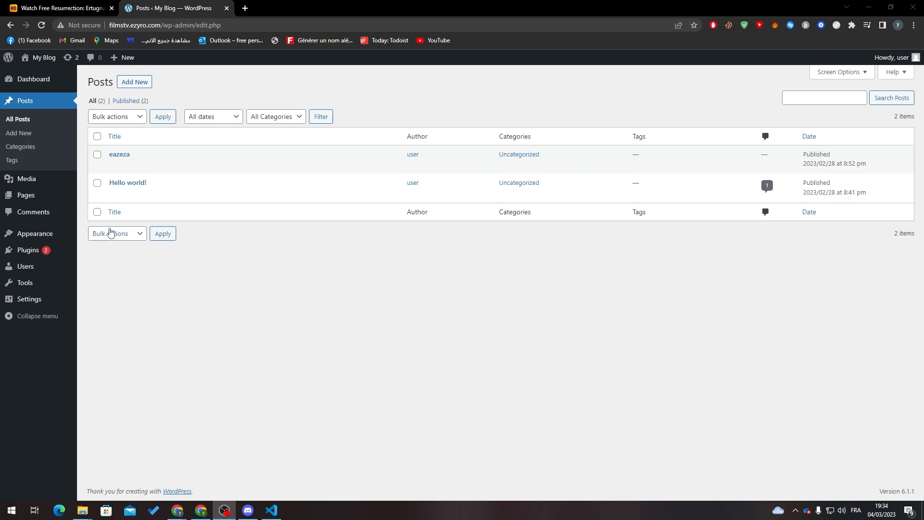
mouse_move(173, 299)
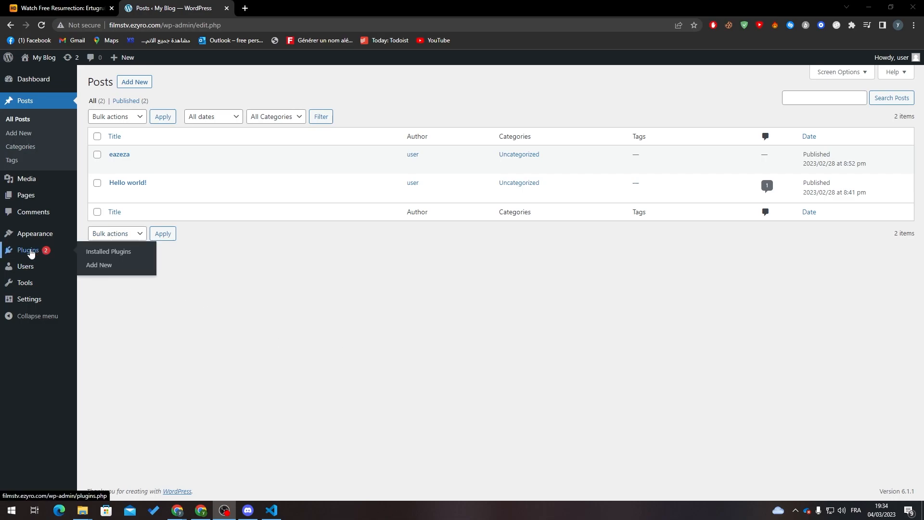
- Search Add Plugins for 'woocommerce' and start the WooCommerce update
click(107, 251)
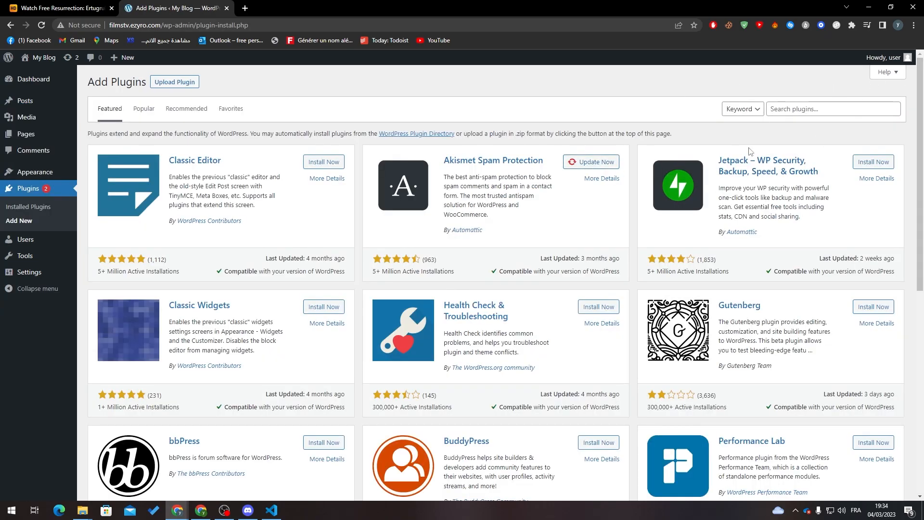
text(woocommerce)
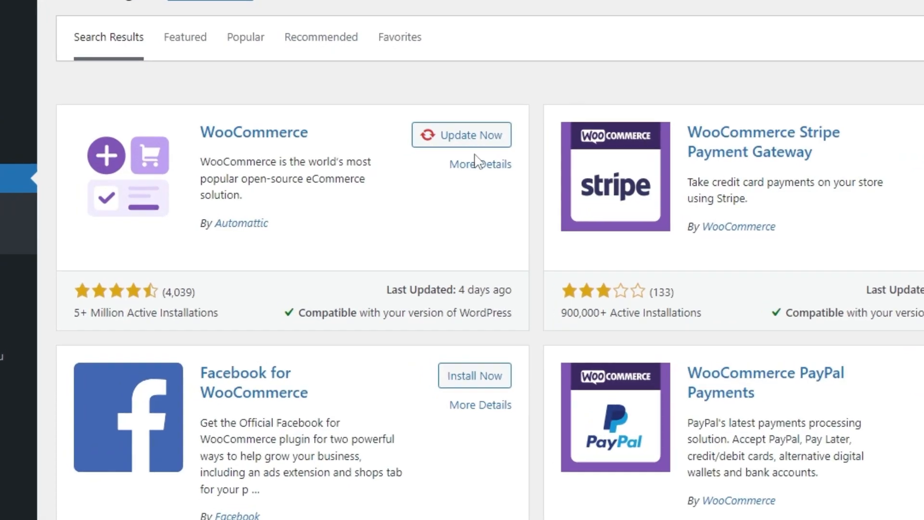
click(461, 135)
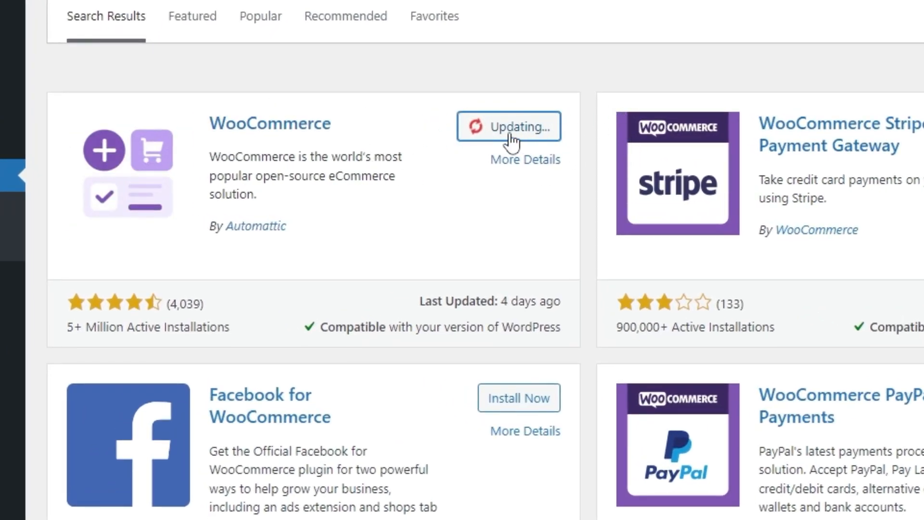
mouse_move(440, 126)
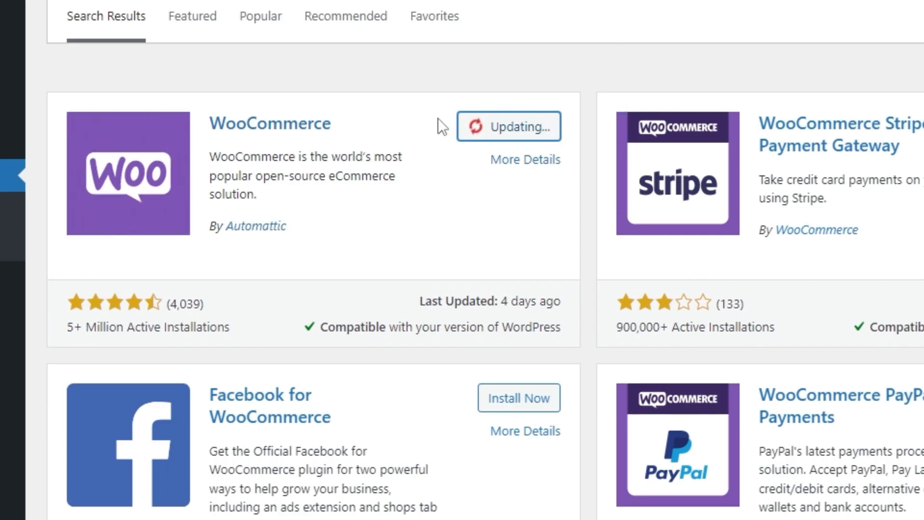
mouse_move(482, 100)
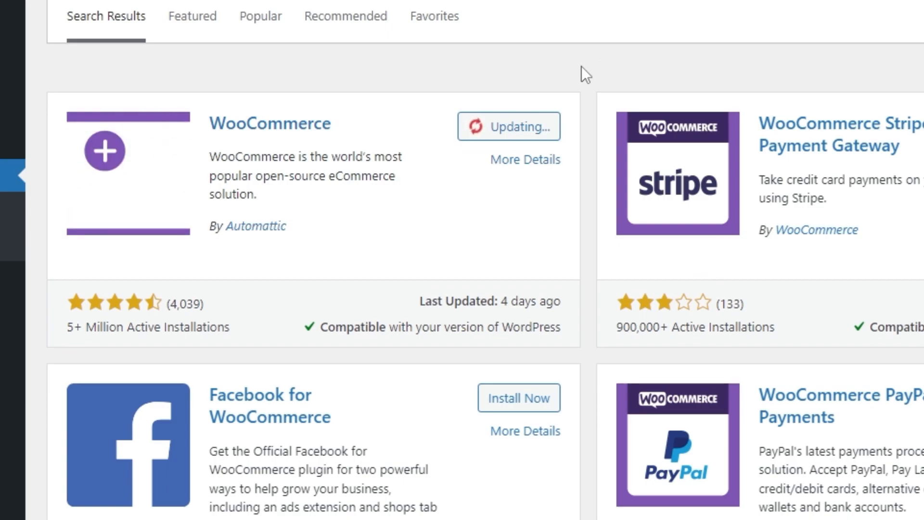
mouse_move(433, 62)
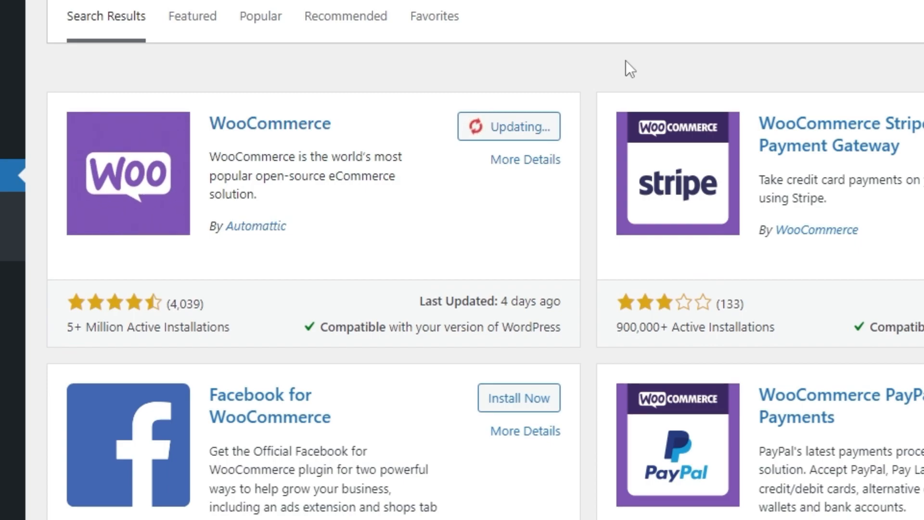
mouse_move(542, 98)
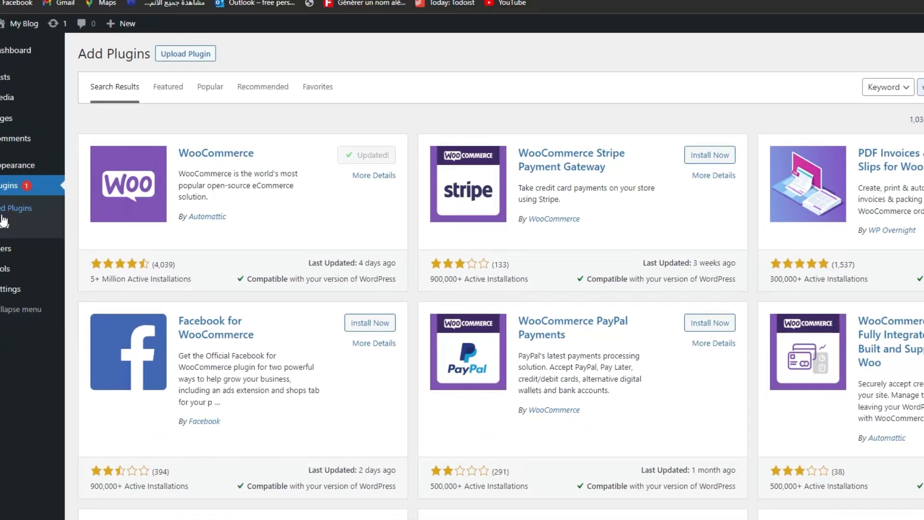
- Activate WooCommerce from the Inactive plugins list and decline usage tracking
click(16, 208)
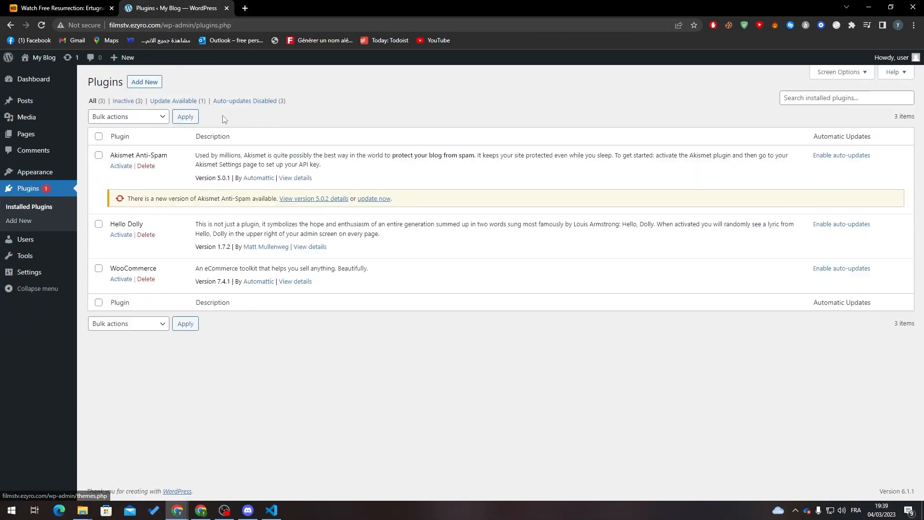
click(123, 101)
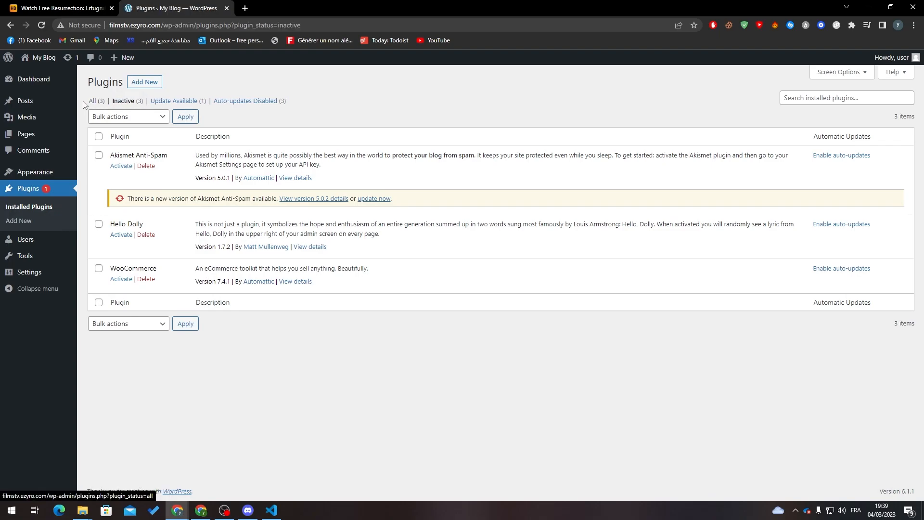
click(121, 278)
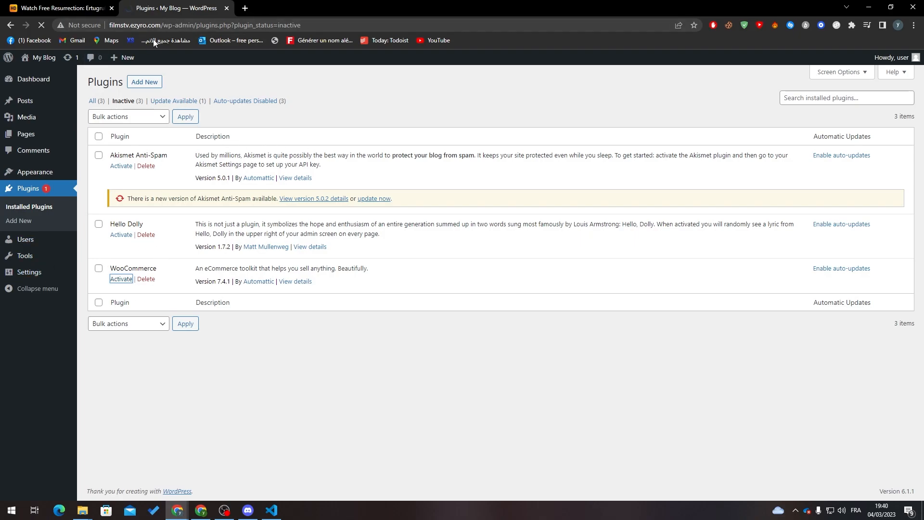
click(120, 279)
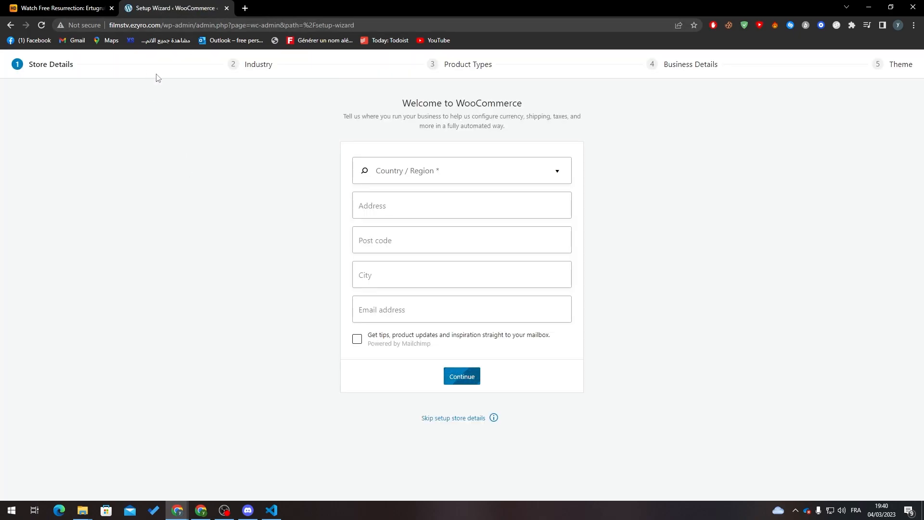
mouse_move(179, 205)
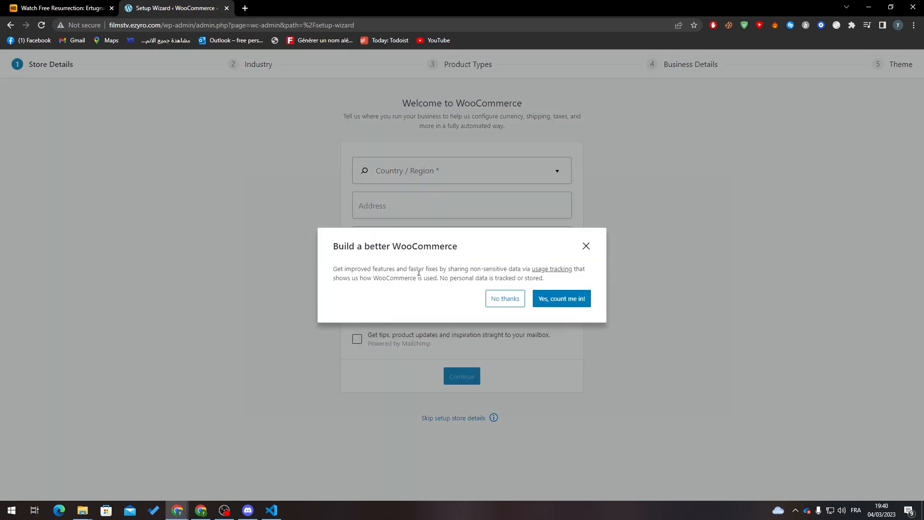
click(504, 299)
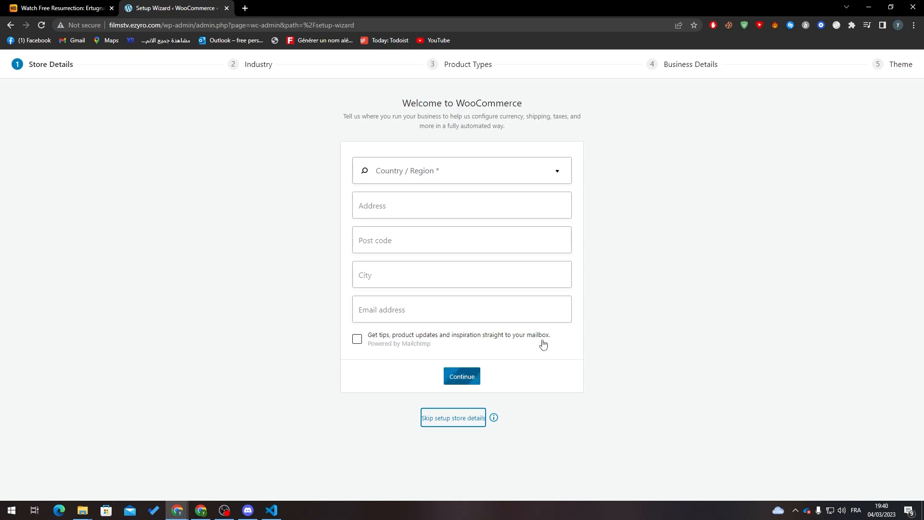
- Skip store details, open the Add products task, and choose a physical product
click(452, 417)
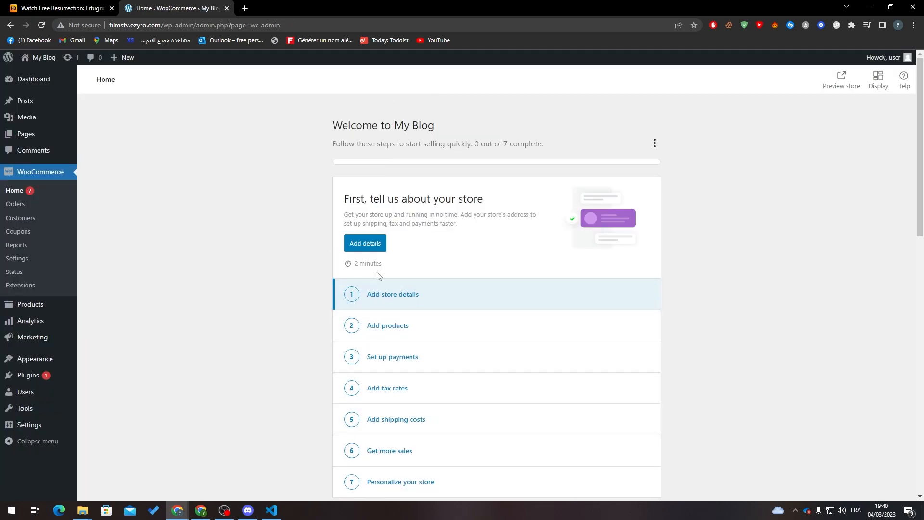
mouse_move(173, 173)
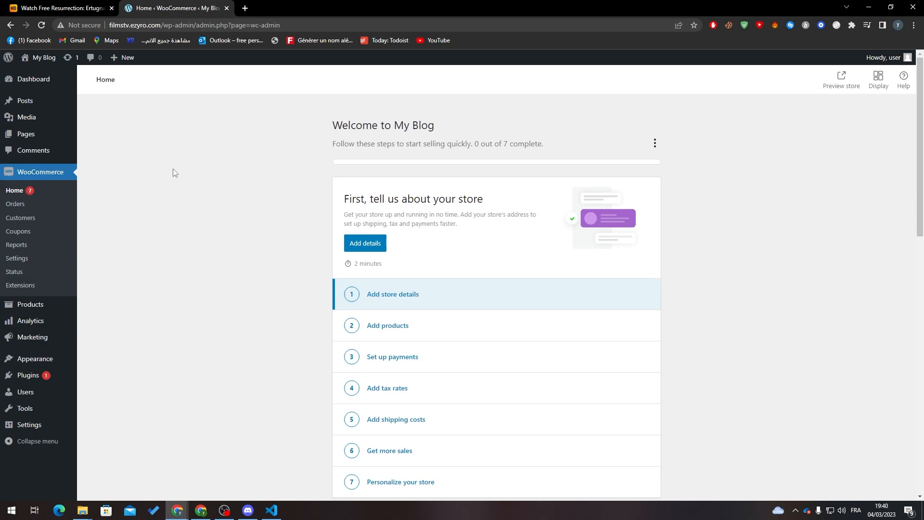
mouse_move(397, 333)
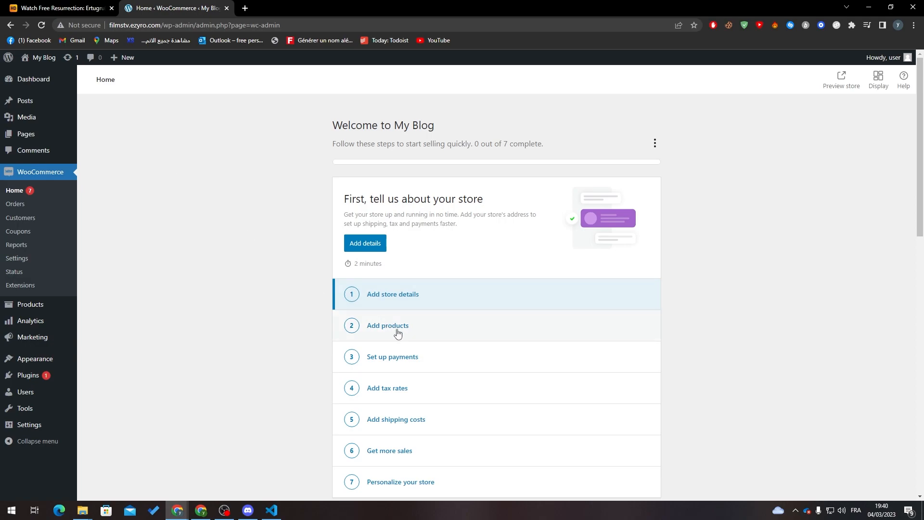
click(388, 326)
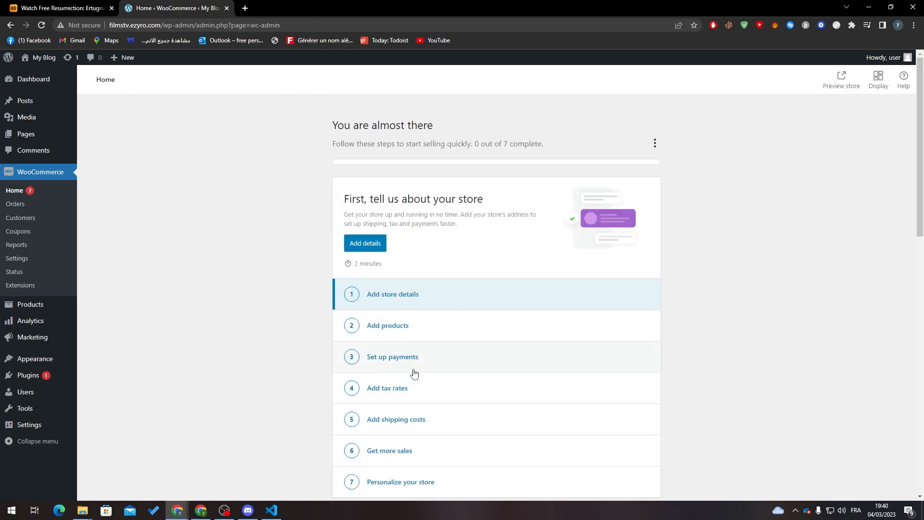
mouse_move(123, 219)
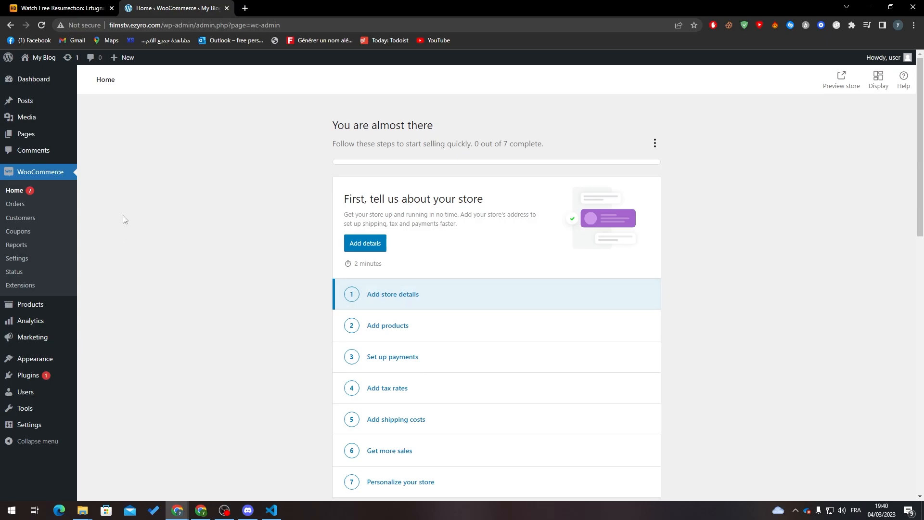
mouse_move(294, 309)
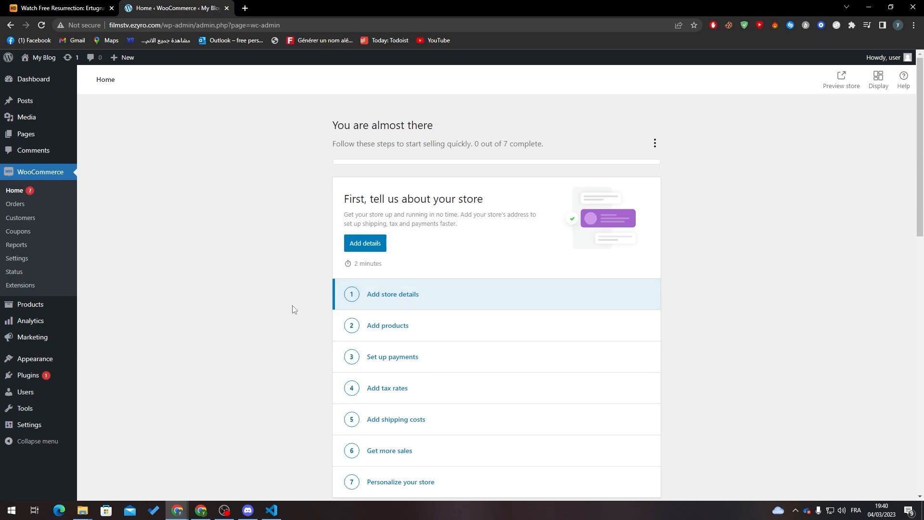
click(388, 326)
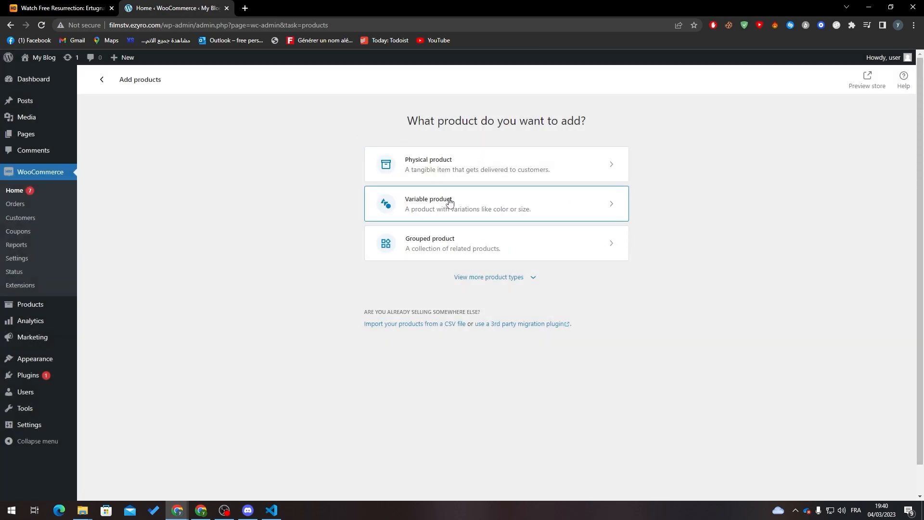
mouse_move(586, 205)
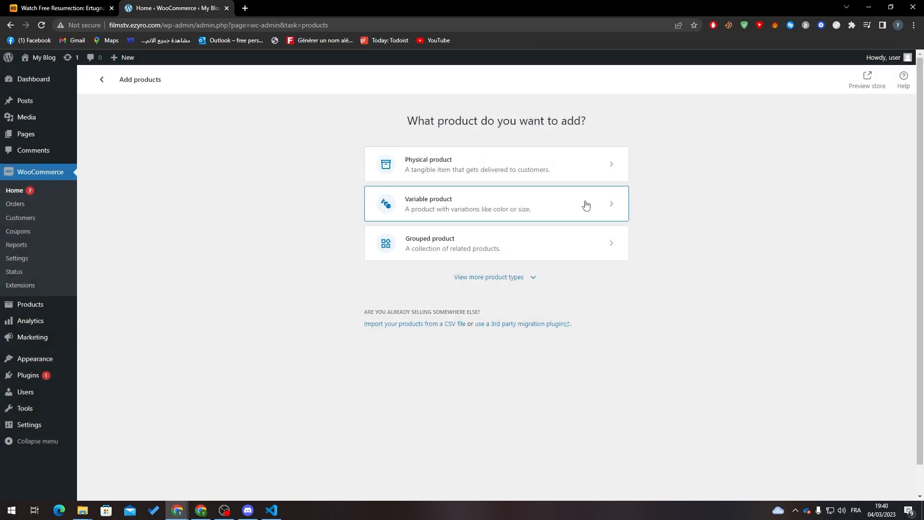
click(496, 164)
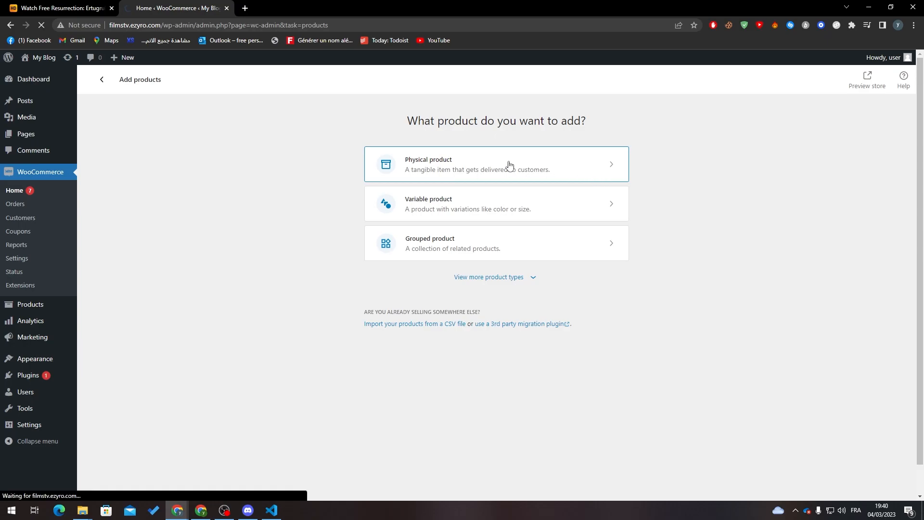
- Create a physical product named 'Hoodie' and publish it
click(495, 164)
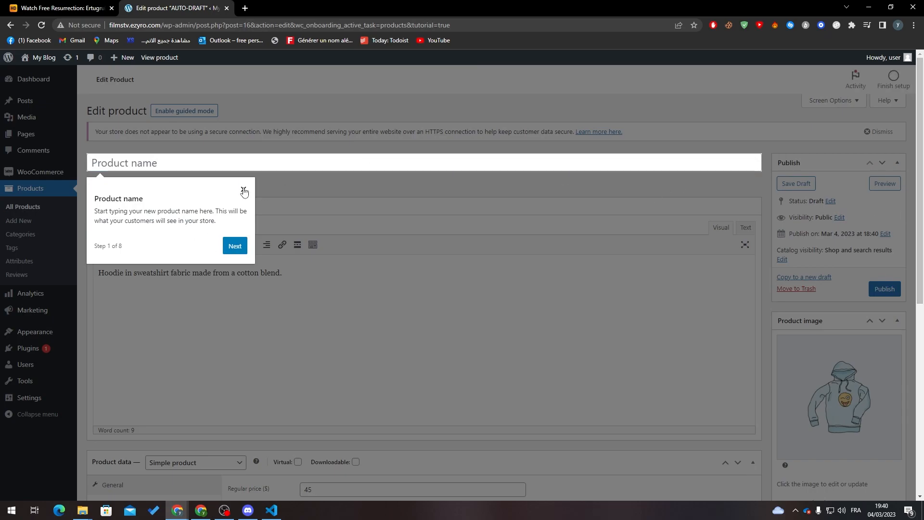
click(244, 192)
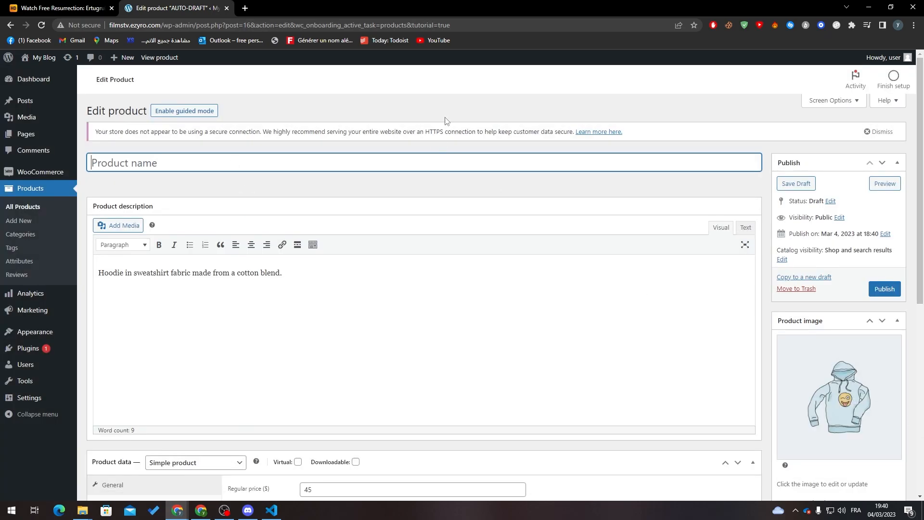
text(Hoodie)
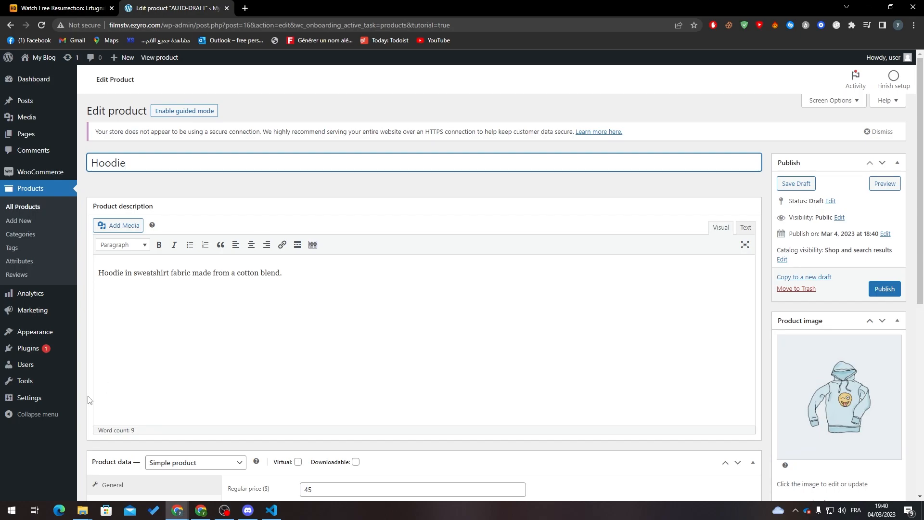
scroll(down, 3)
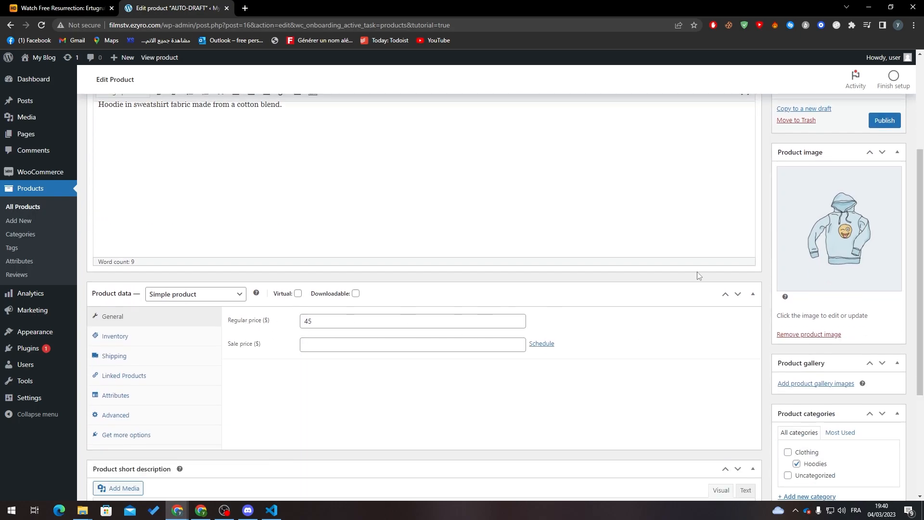
click(884, 120)
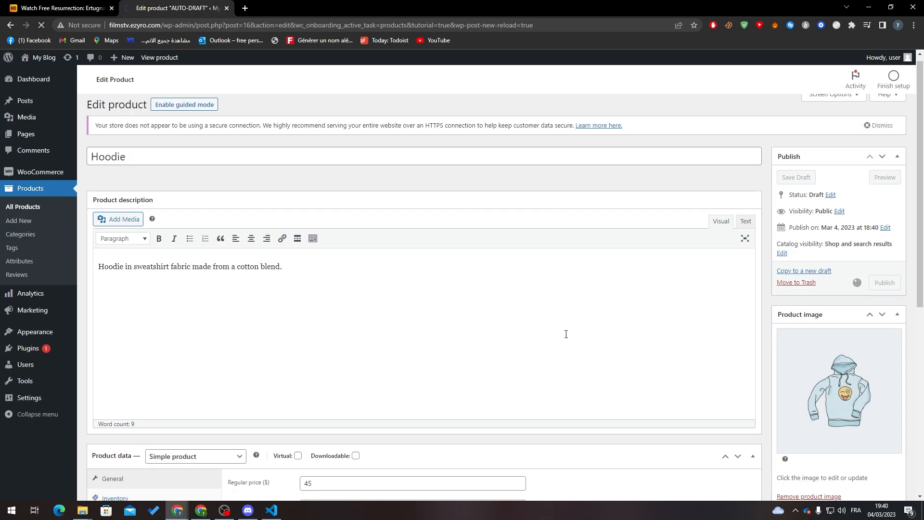
click(885, 282)
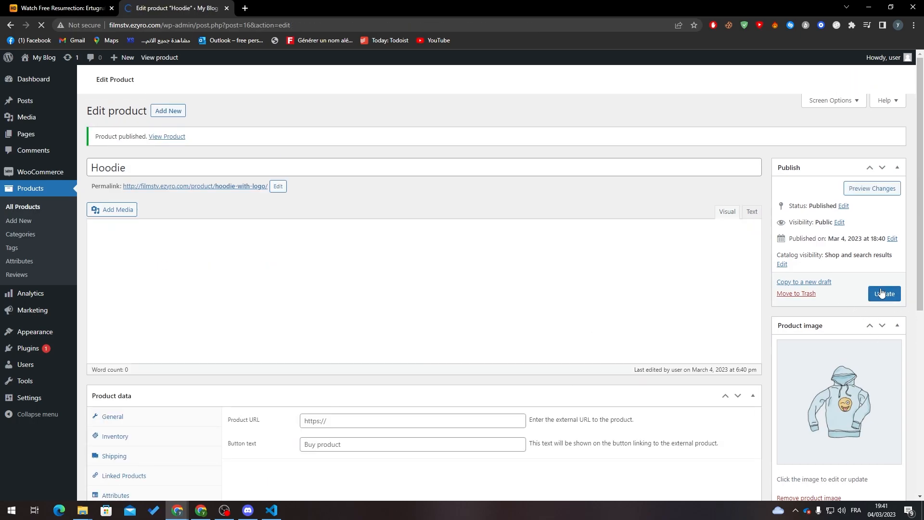
click(884, 293)
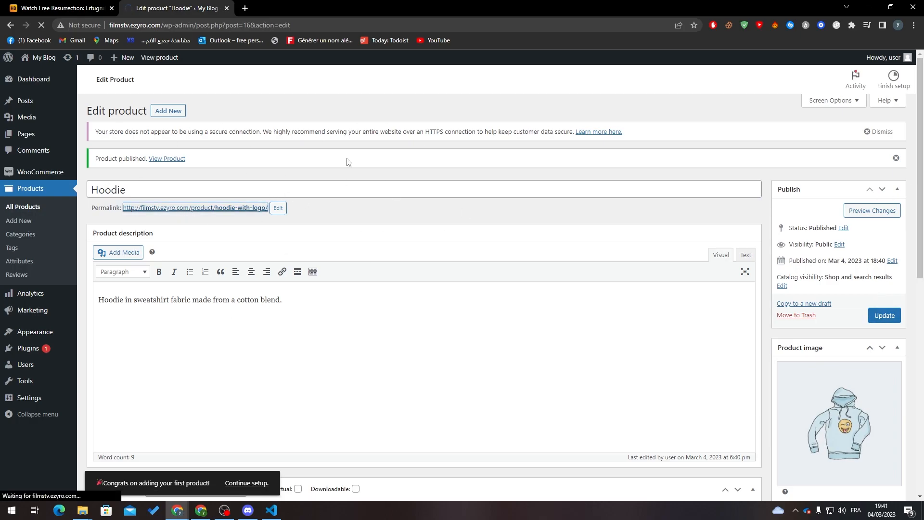
- Add the Hoodie to the cart and review the $45 checkout page
click(167, 159)
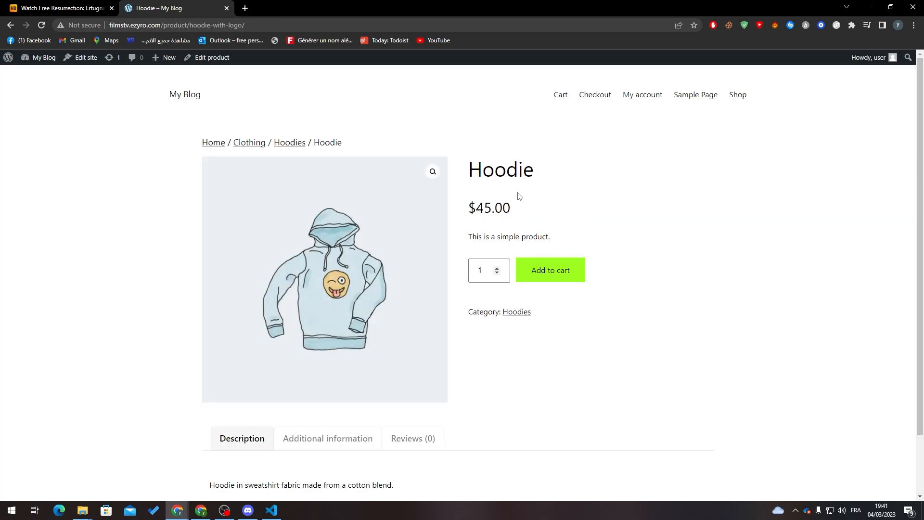
click(549, 270)
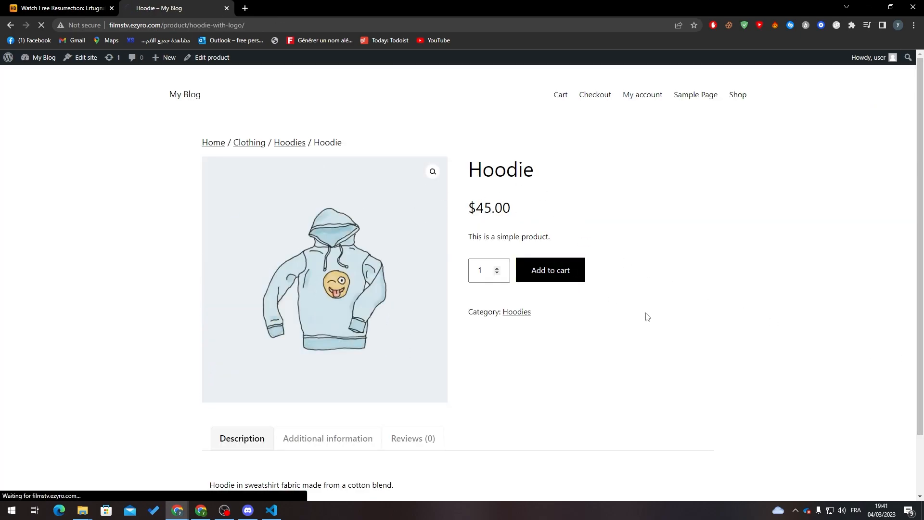
click(549, 270)
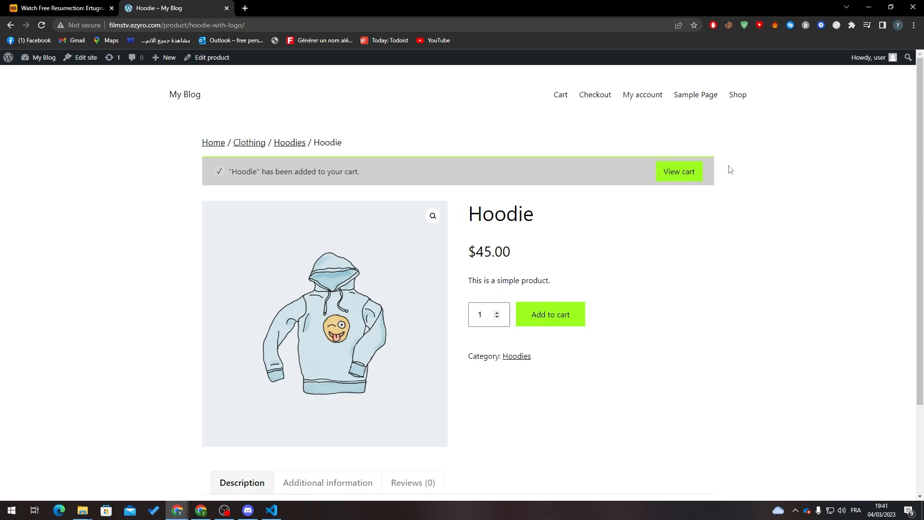
click(678, 171)
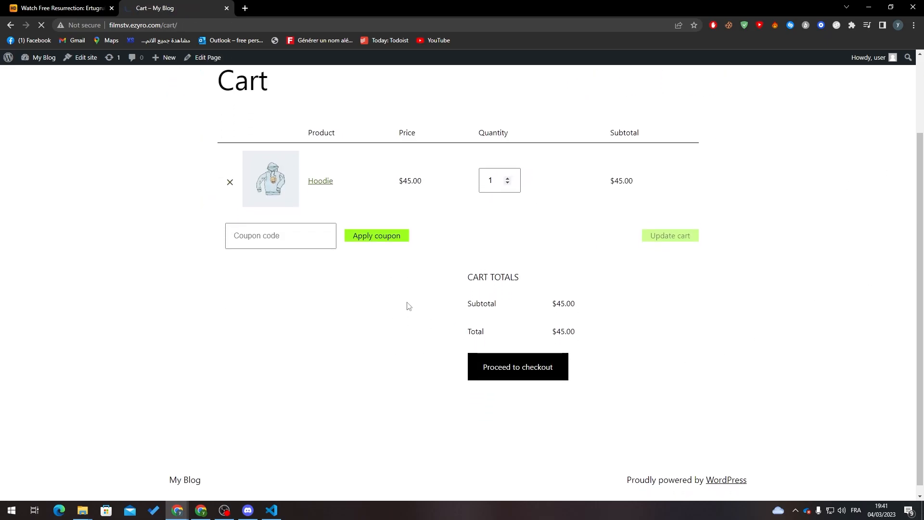
click(518, 367)
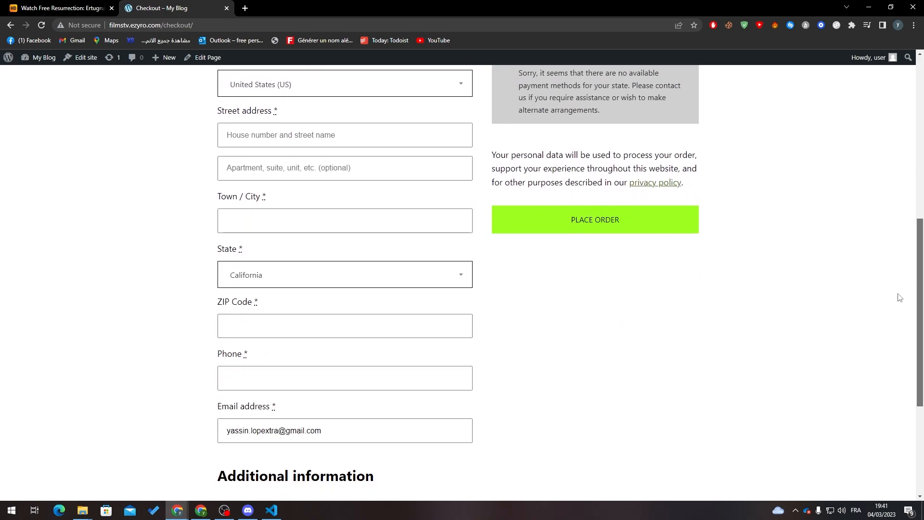
scroll(up, 3)
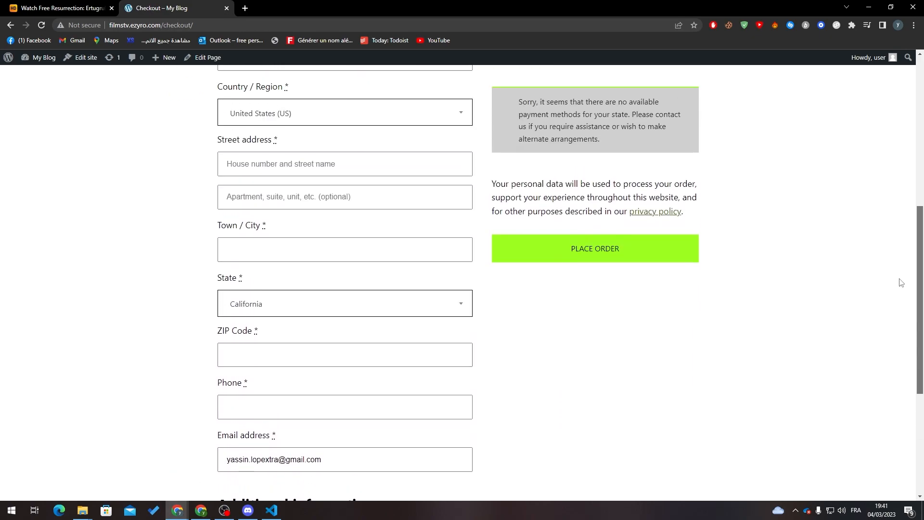
scroll(up, 3)
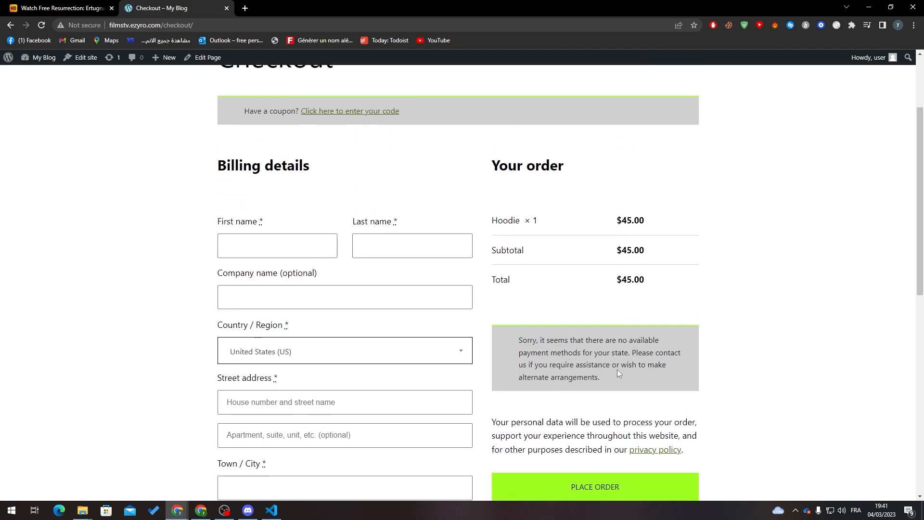
scroll(up, 3)
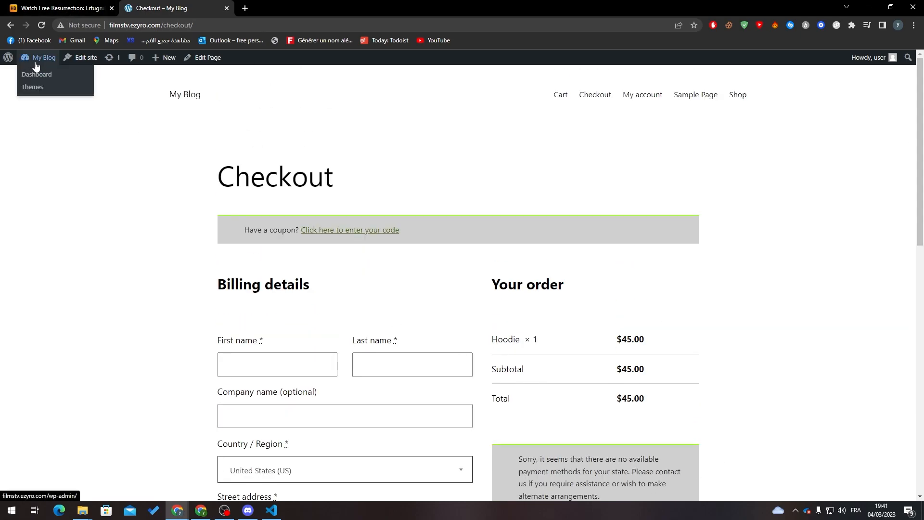
- Go to the My Blog dashboard and open a new Chrome tab
click(37, 75)
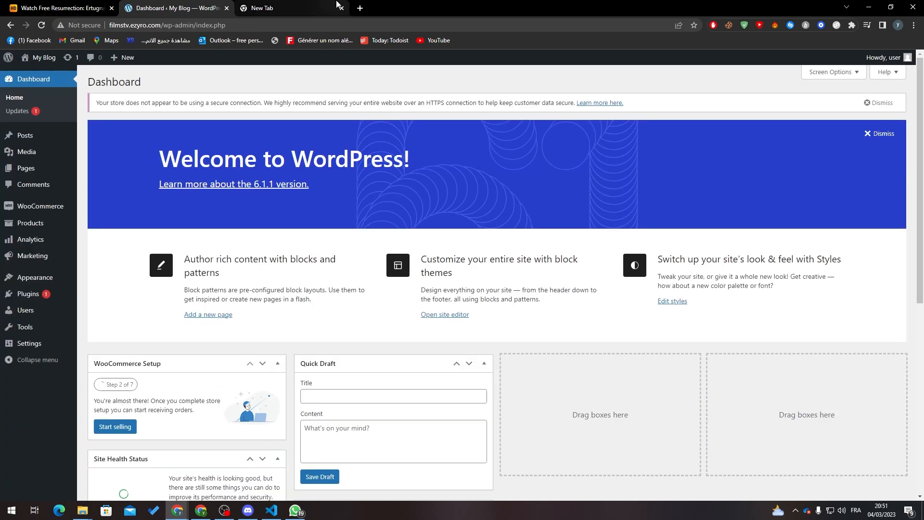
click(271, 8)
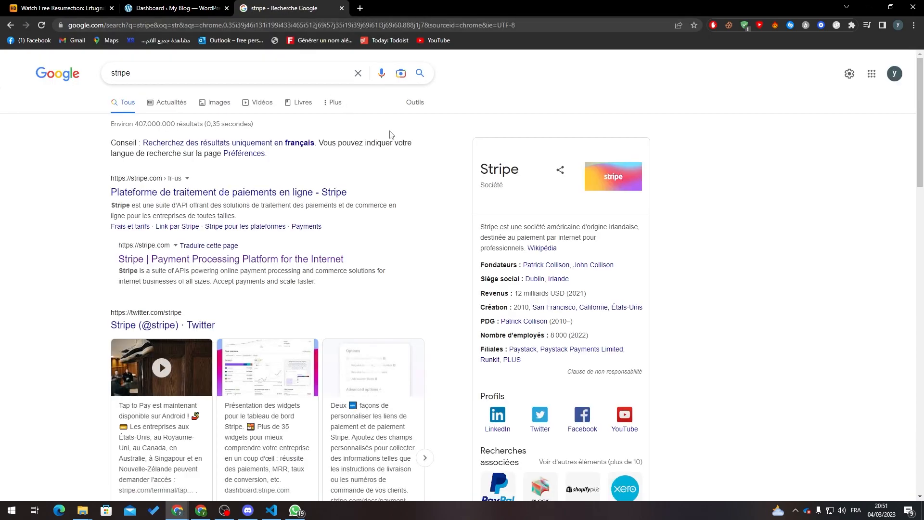
- Open stripe.com from the search results and scroll through the homepage
click(230, 259)
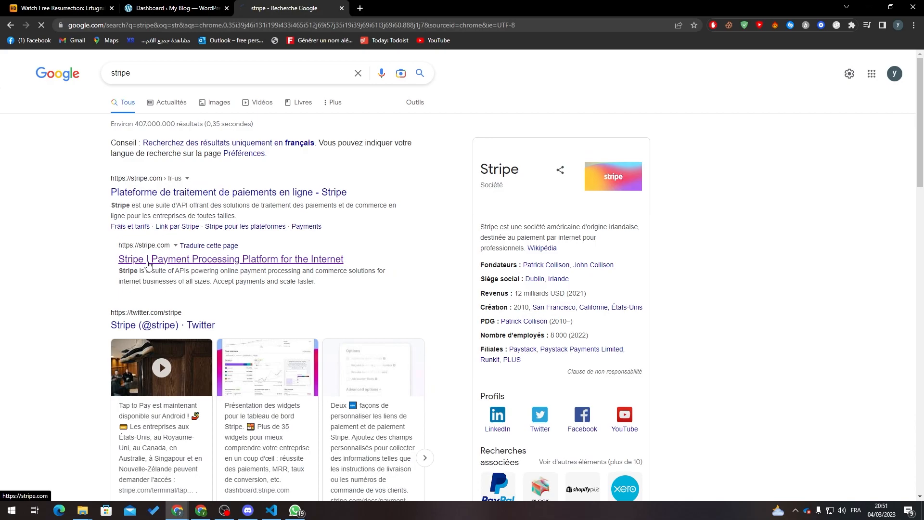
click(230, 259)
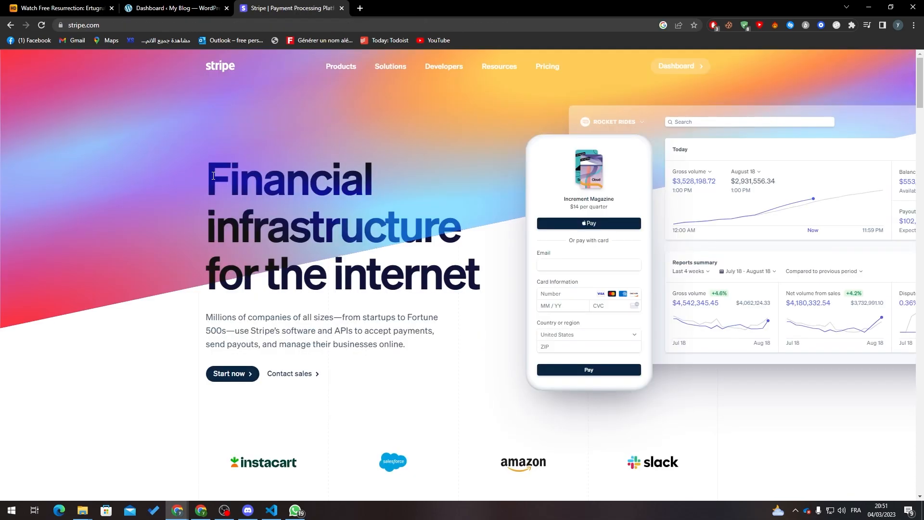
mouse_move(338, 341)
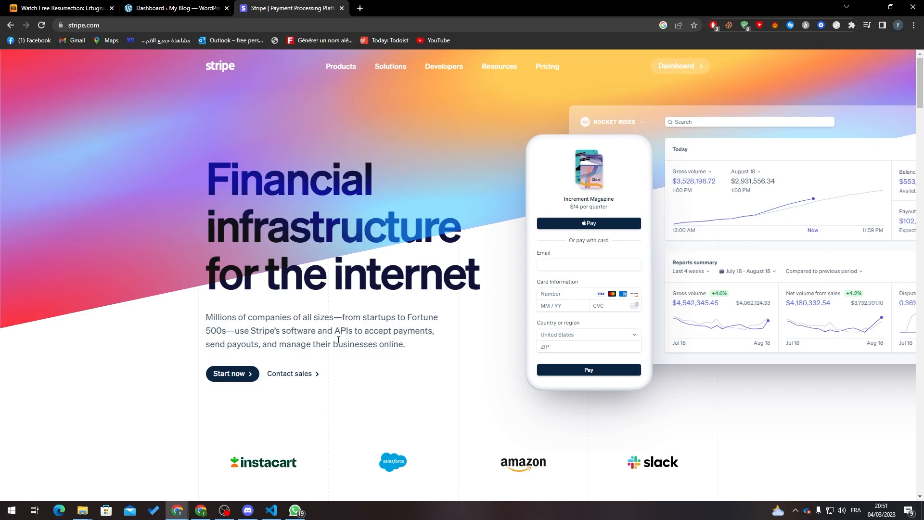
mouse_move(349, 291)
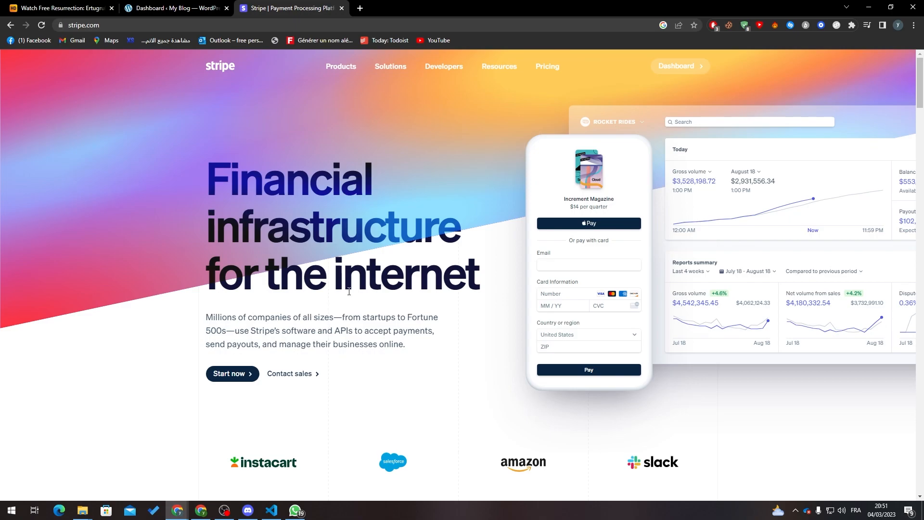
scroll(down, 3)
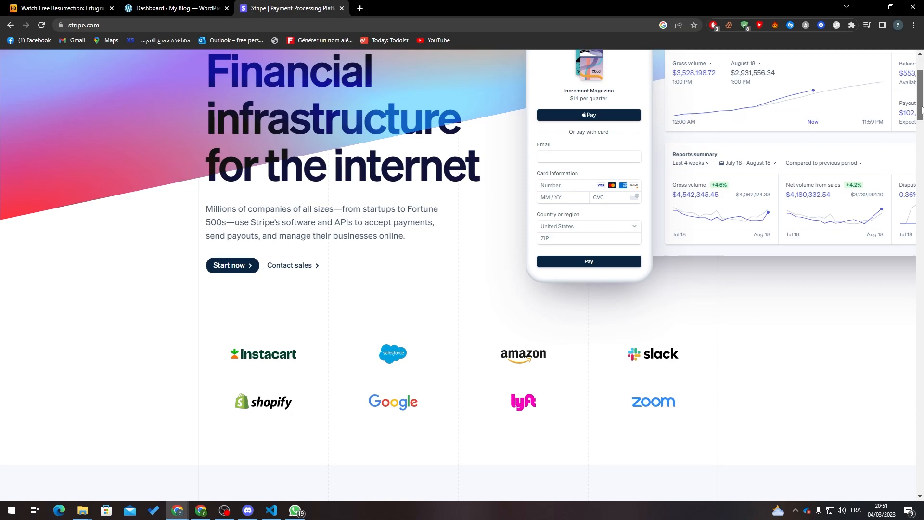
scroll(up, 3)
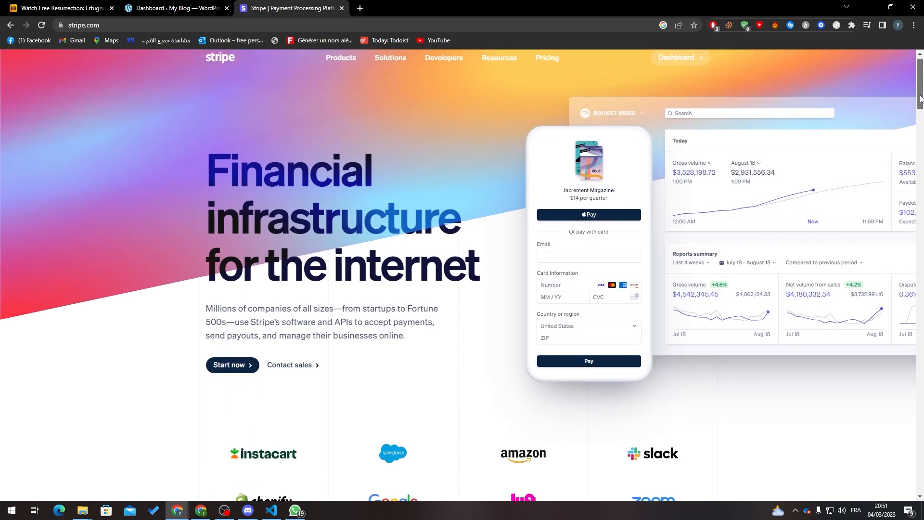
scroll(down, 3)
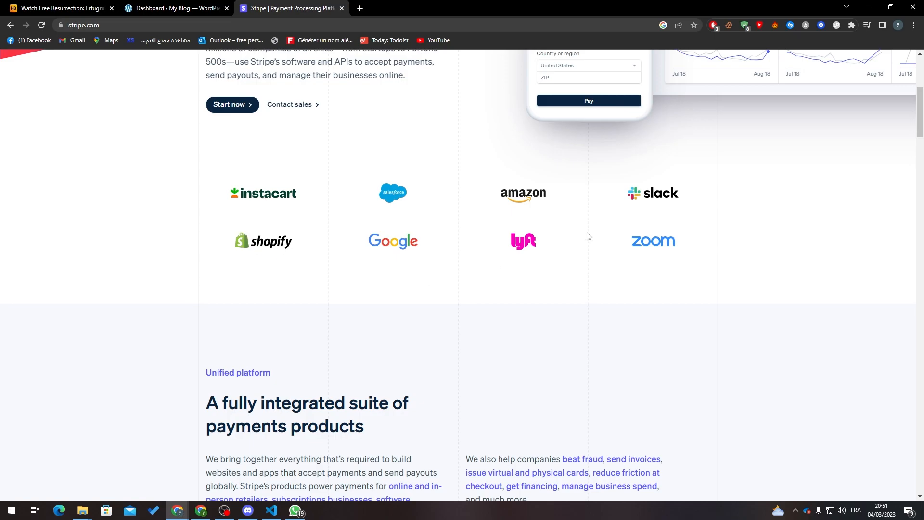
mouse_move(277, 226)
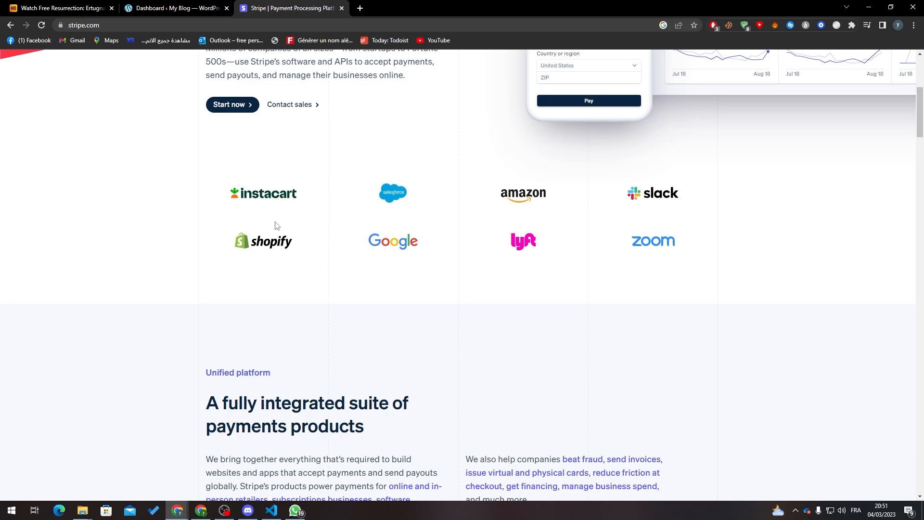
mouse_move(259, 19)
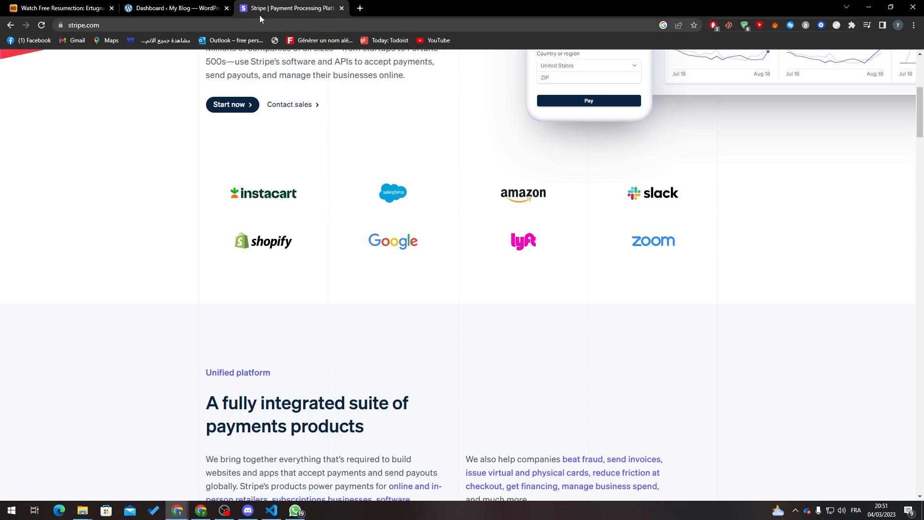
scroll(down, 3)
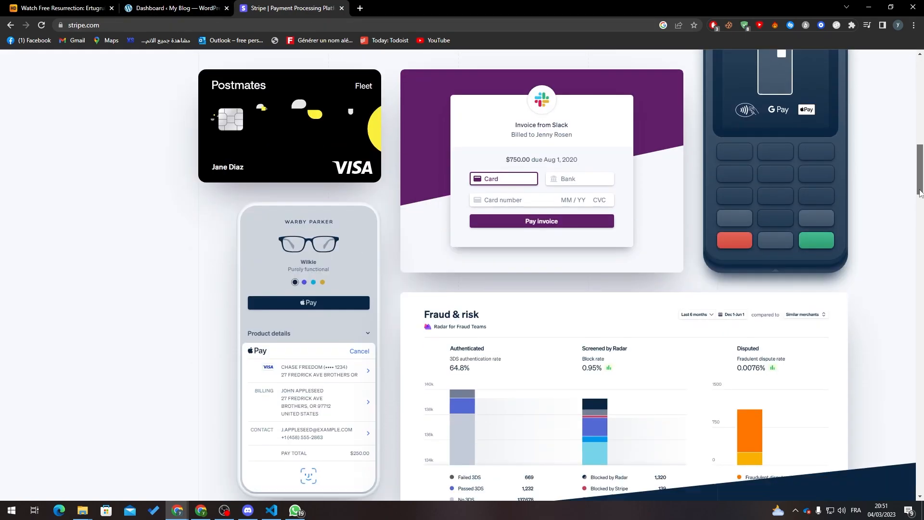
scroll(down, 3)
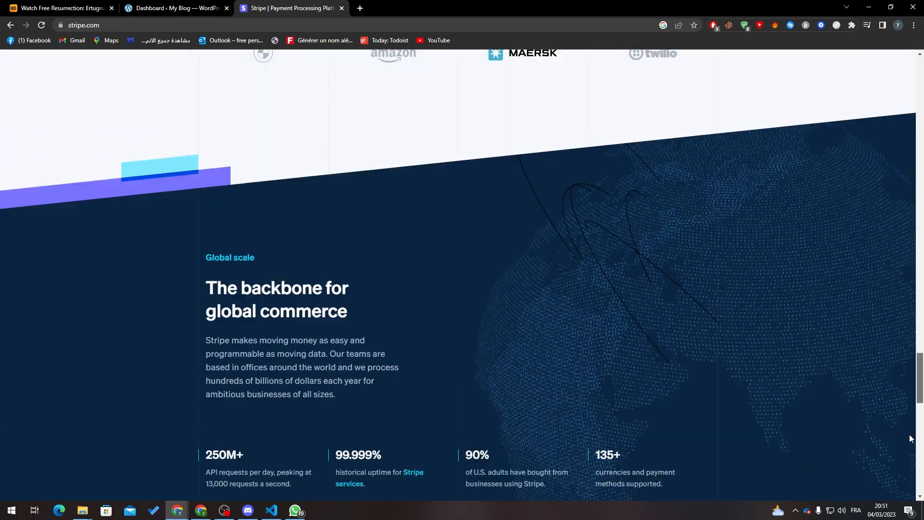
scroll(down, 3)
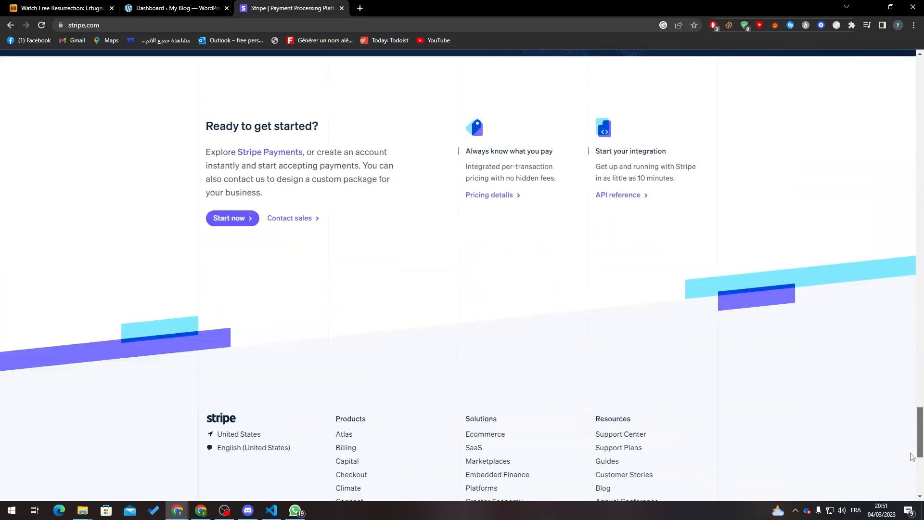
scroll(up, 3)
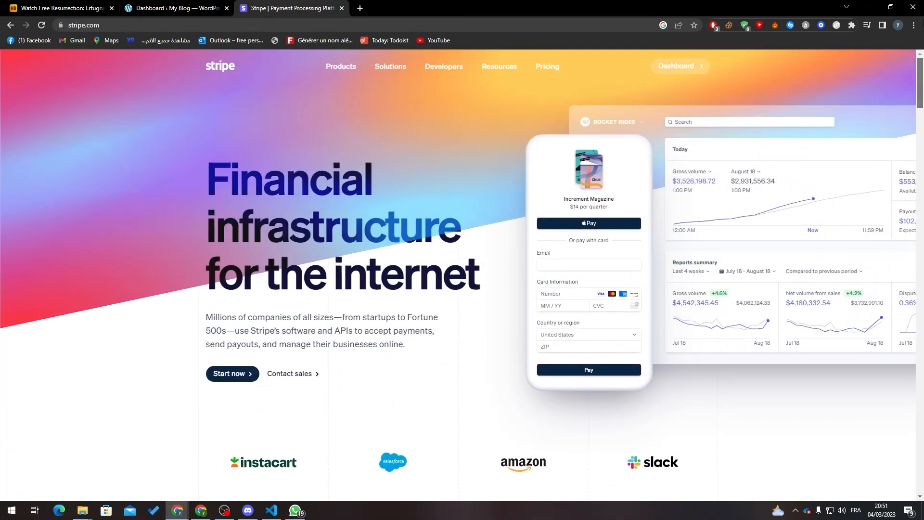
mouse_move(676, 66)
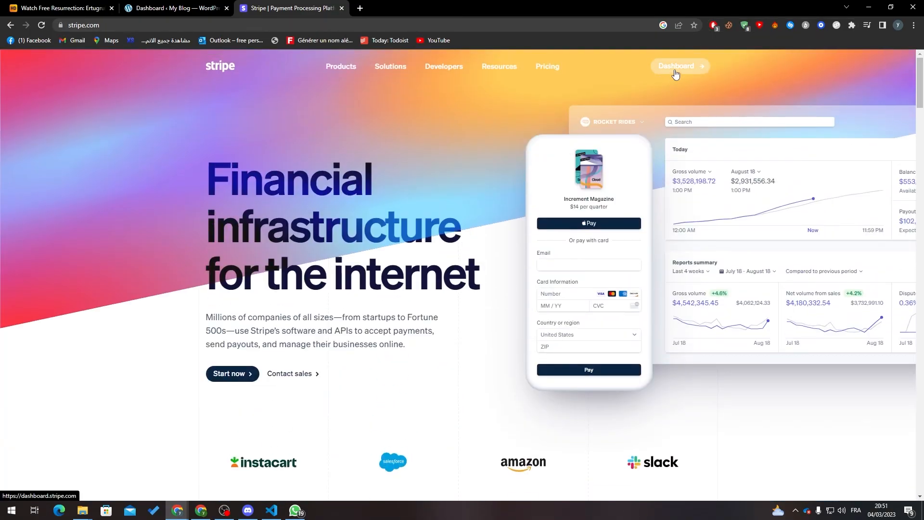
- Sign in to Stripe with the saved email and dismiss the save-password prompt
click(675, 66)
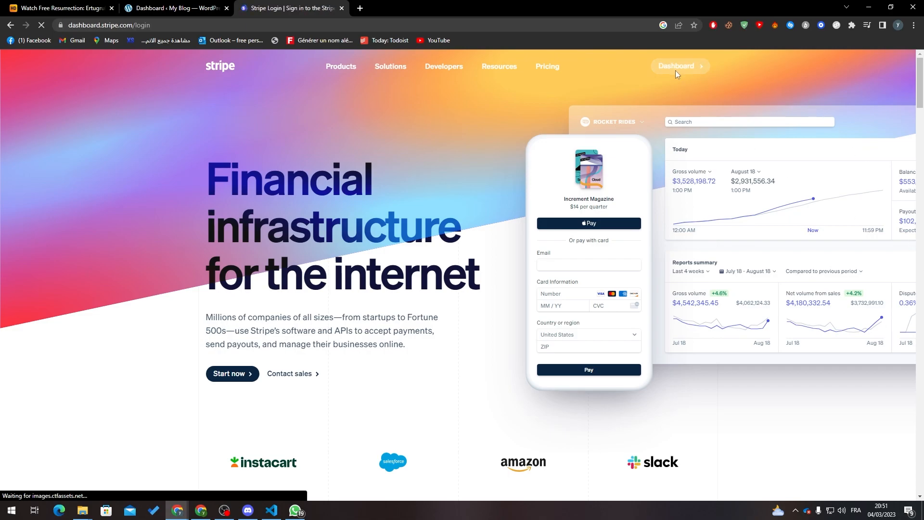
click(676, 66)
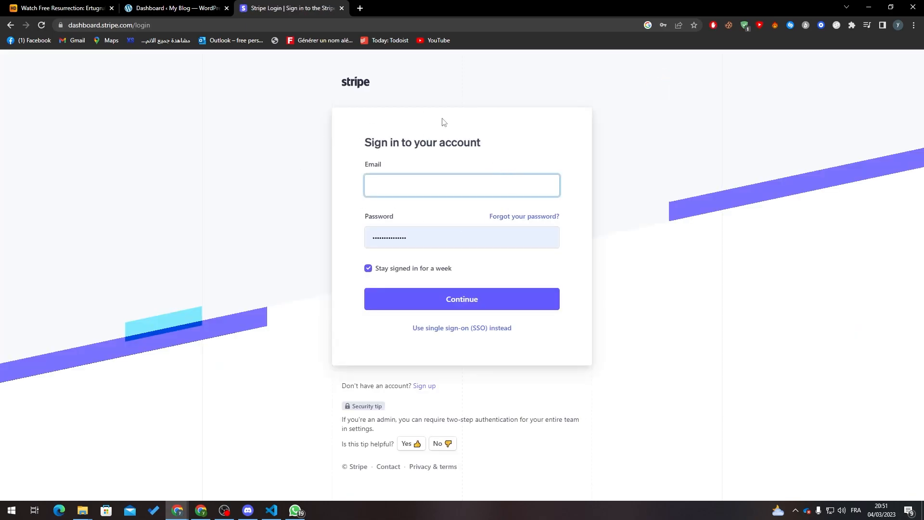
click(461, 185)
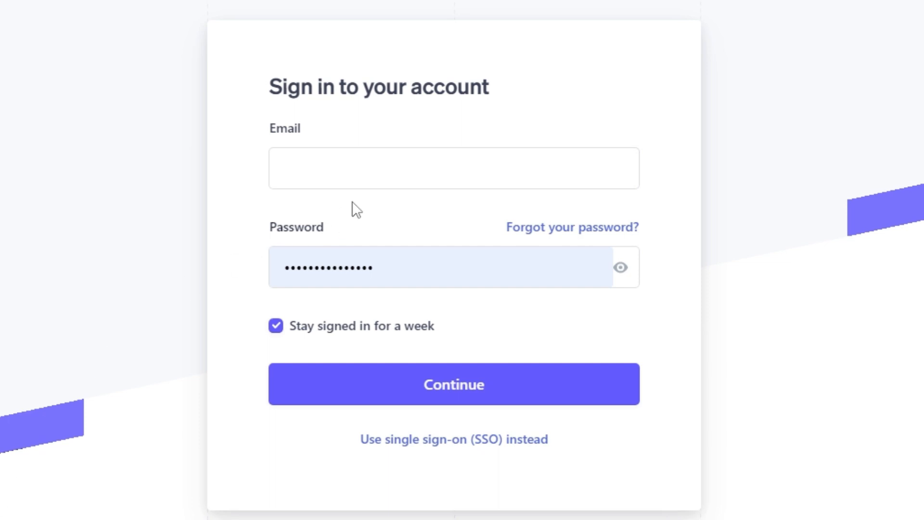
text(yassin.lop)
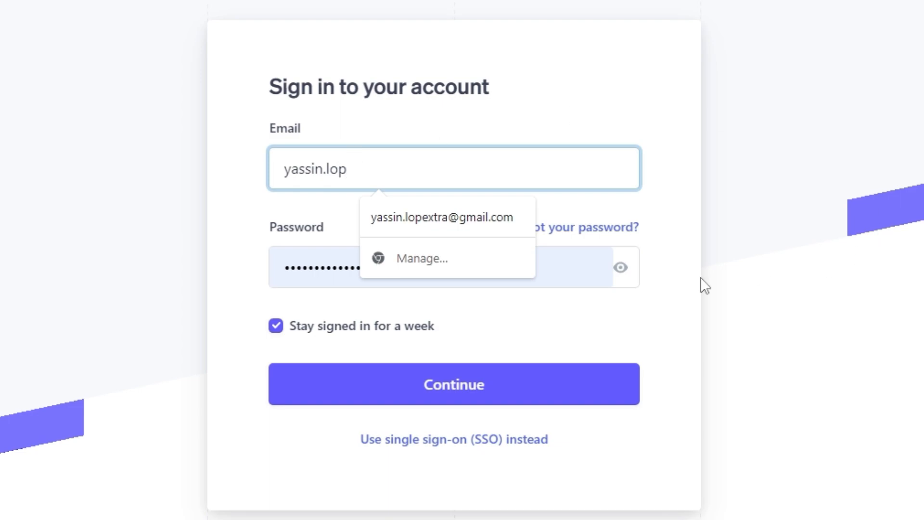
click(441, 217)
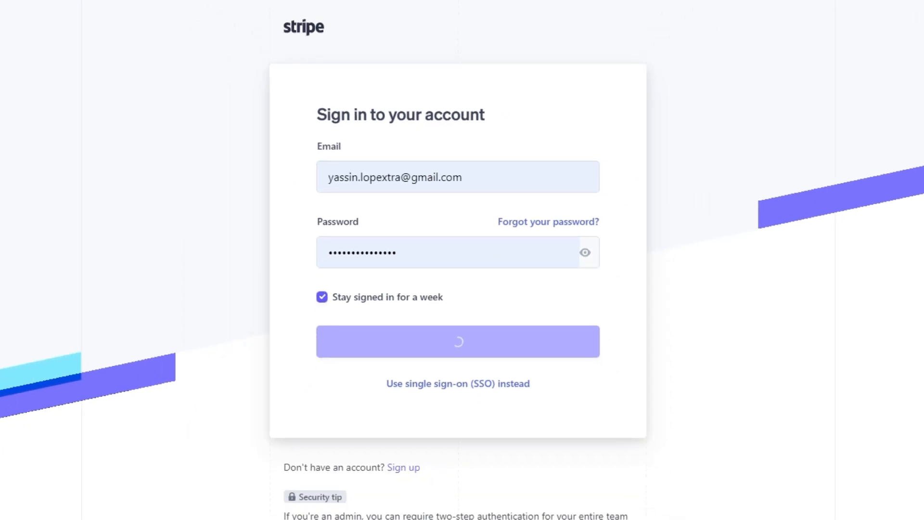
click(457, 341)
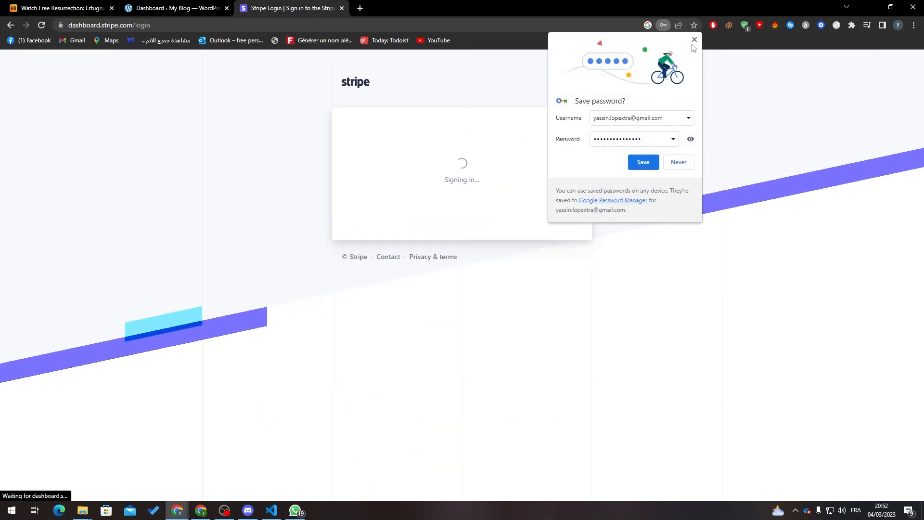
click(693, 40)
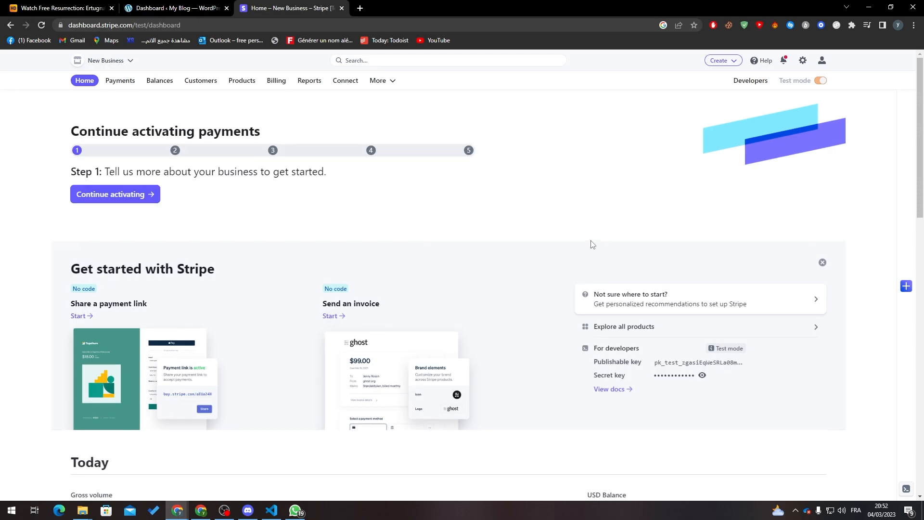
mouse_move(155, 118)
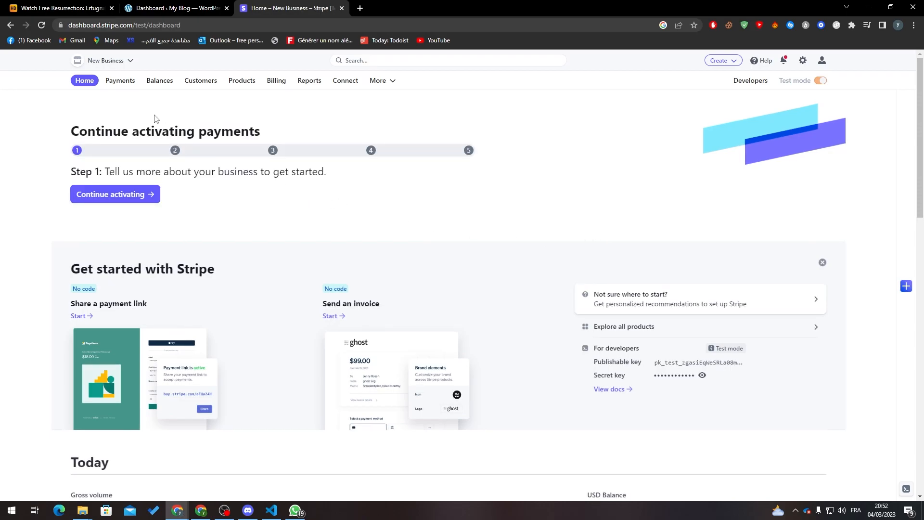
- Browse Stripe's Payments section and highlight the checkout page description
click(120, 81)
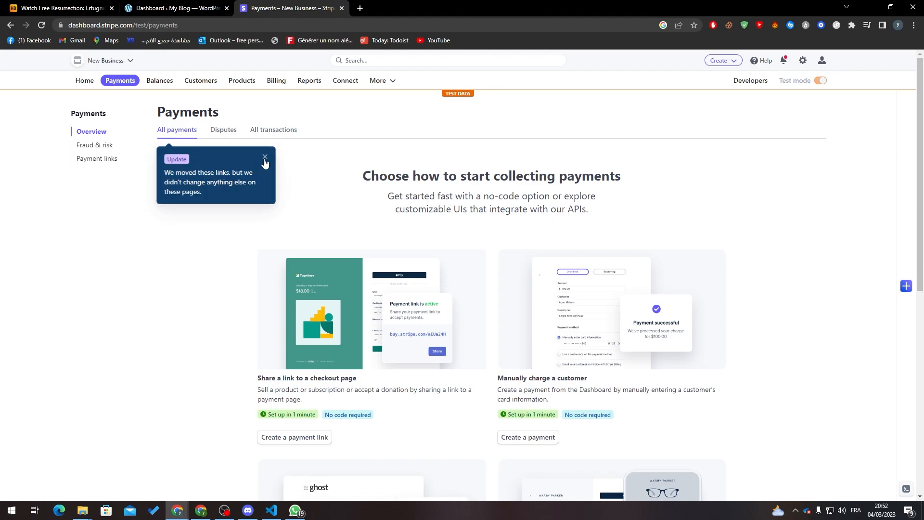
scroll(down, 3)
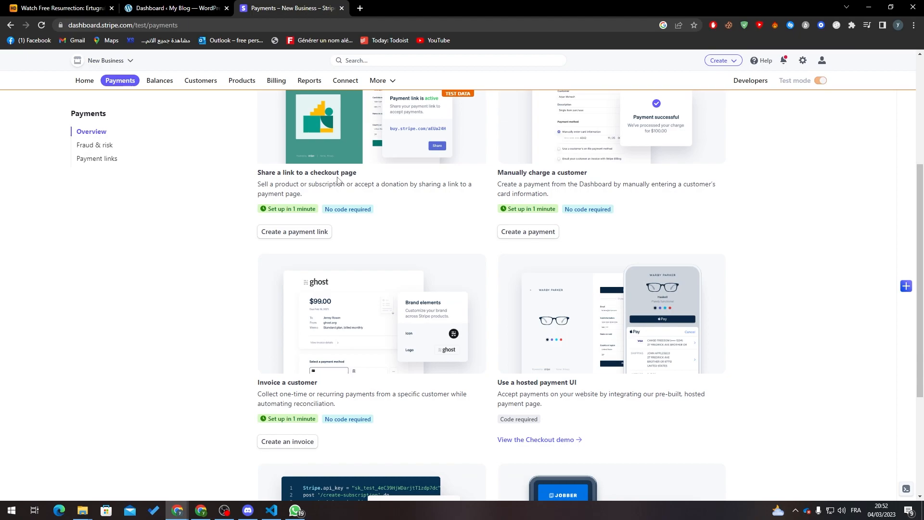
drag(266, 183, 302, 193)
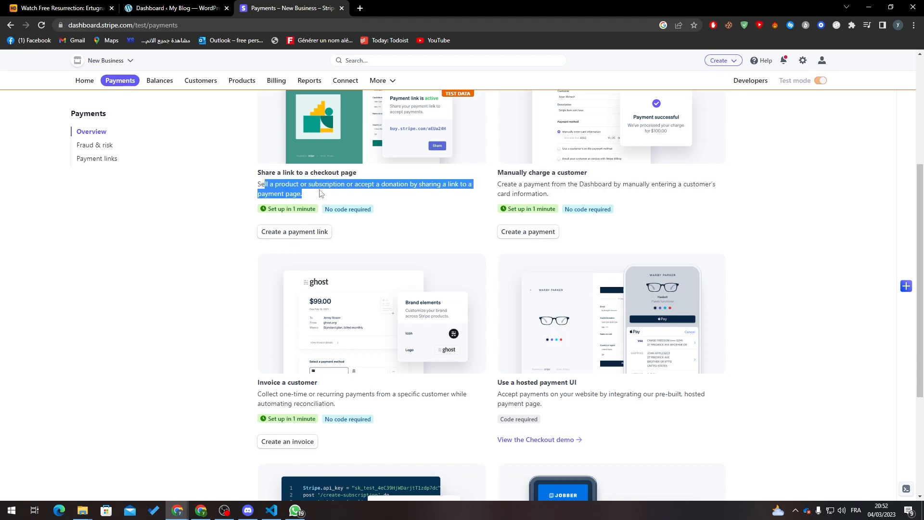
mouse_move(438, 197)
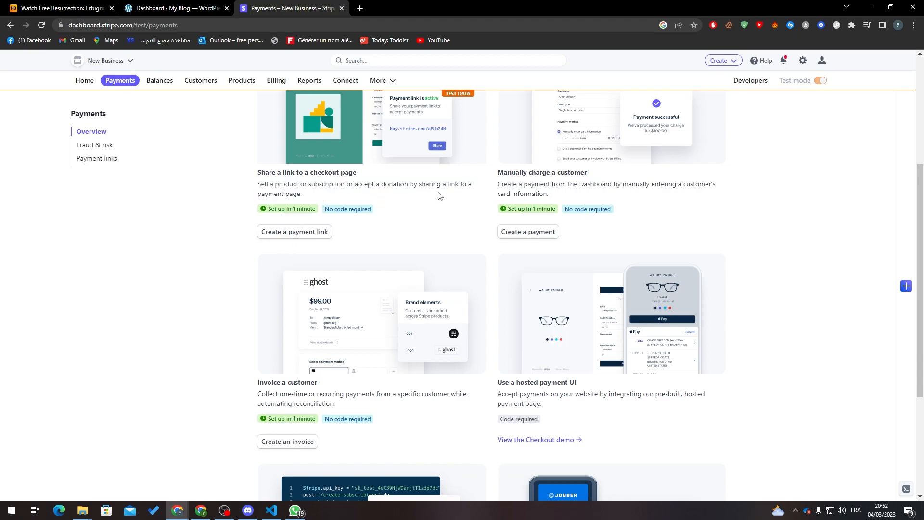
click(176, 8)
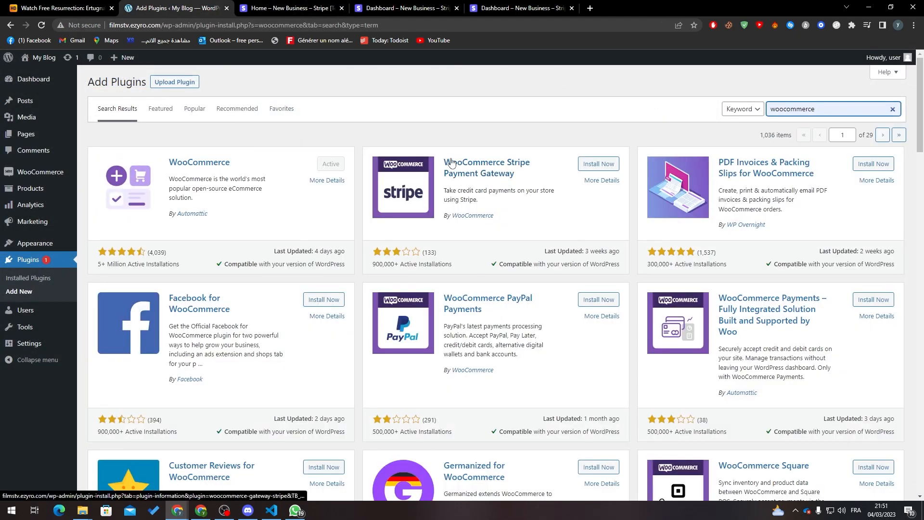
- Install WooCommerce Stripe Payment Gateway from the search results, then return to the search field
click(598, 164)
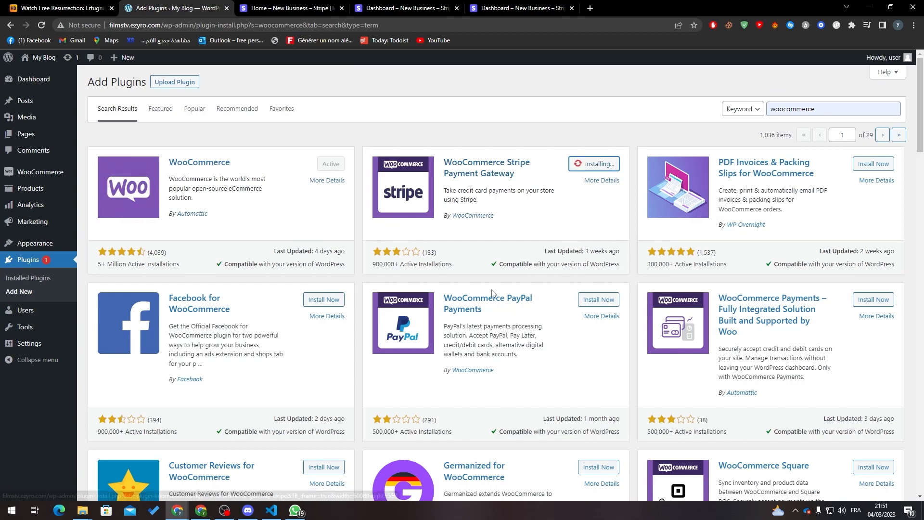
click(595, 163)
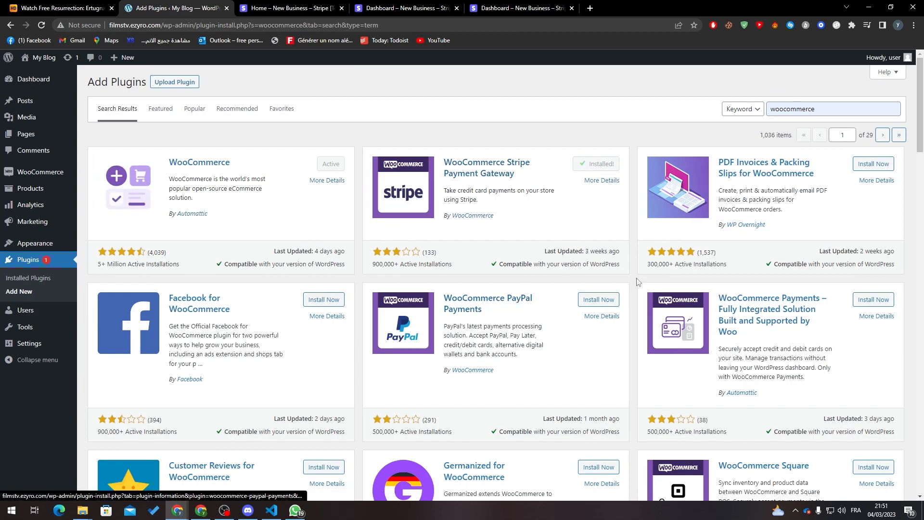
- Search plugins for 'woocommerce payments' and scroll through the gateway results and back up
text(p)
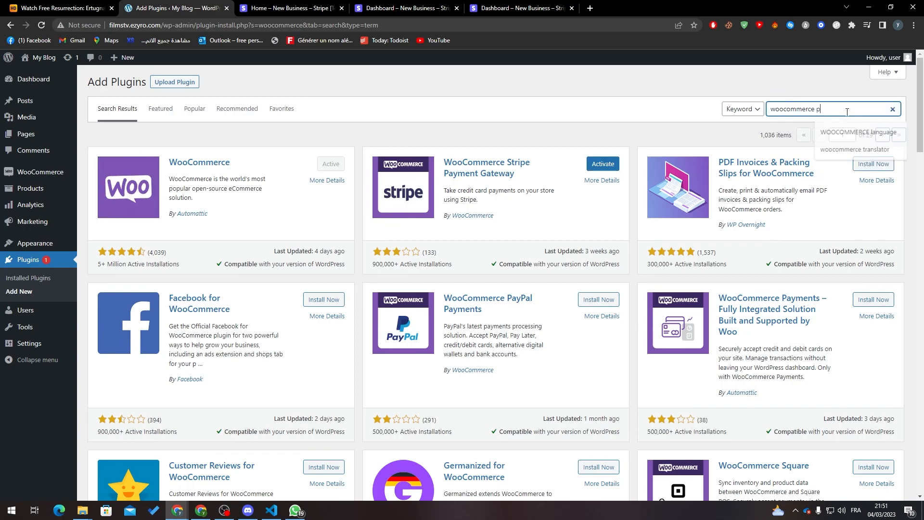
text(ayments)
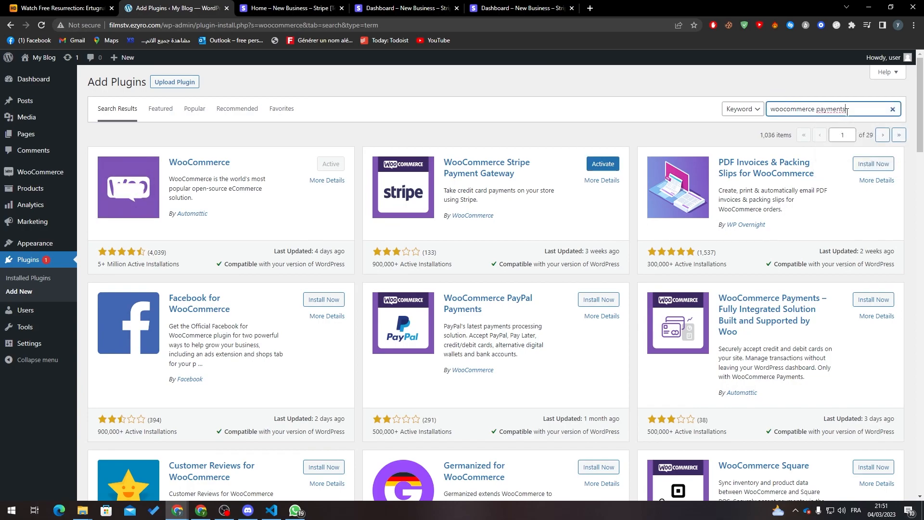
key(Return)
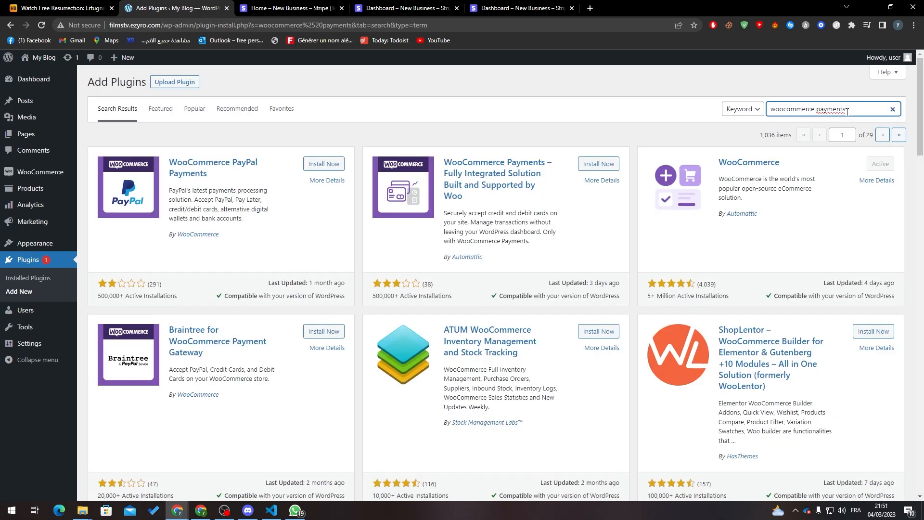
mouse_move(197, 178)
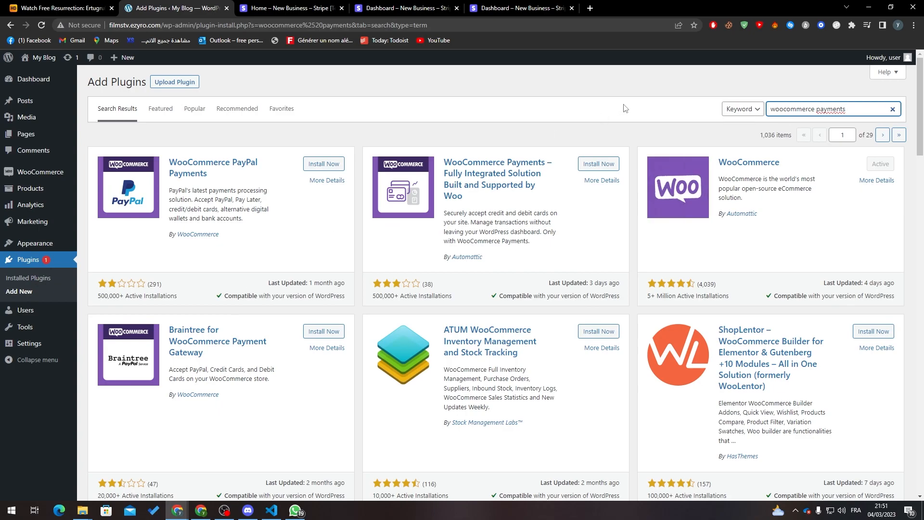
mouse_move(465, 186)
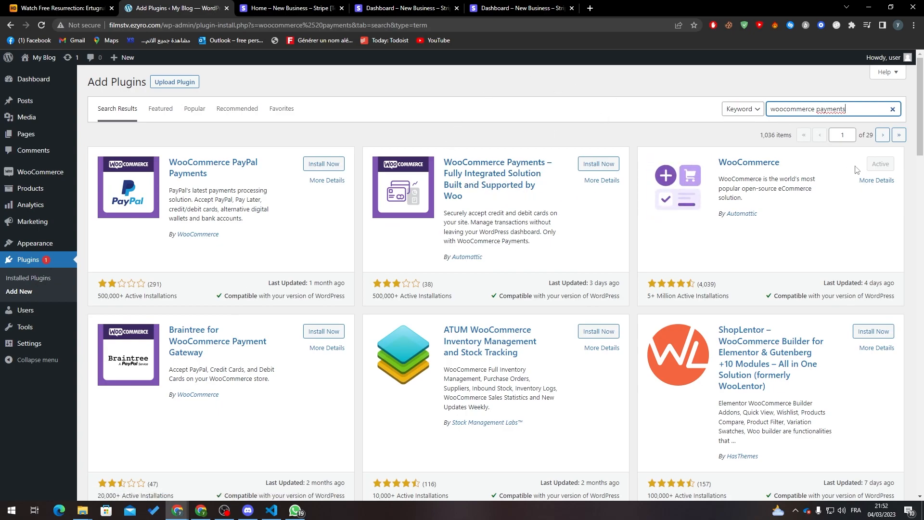
scroll(down, 3)
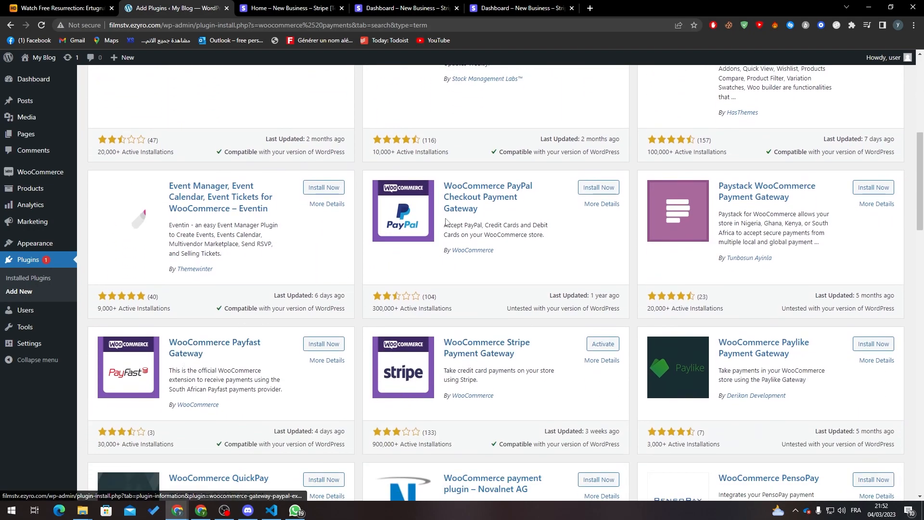
scroll(down, 3)
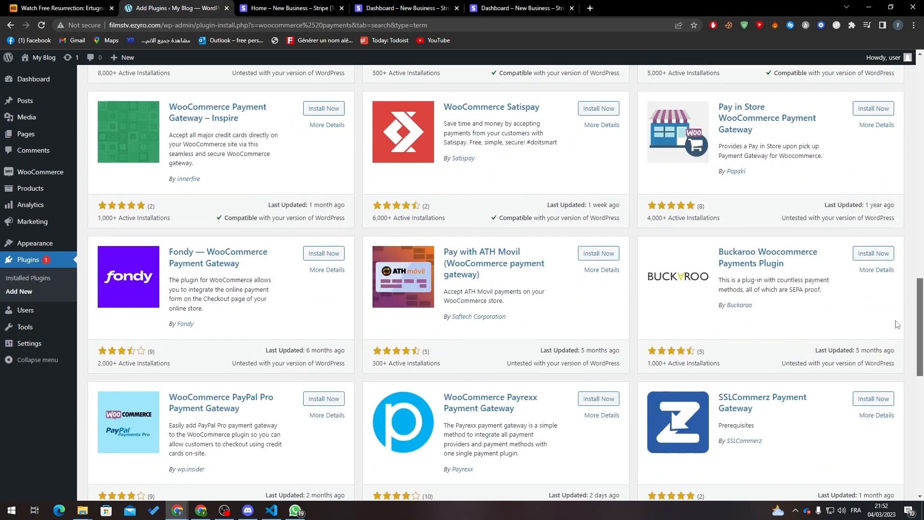
scroll(up, 3)
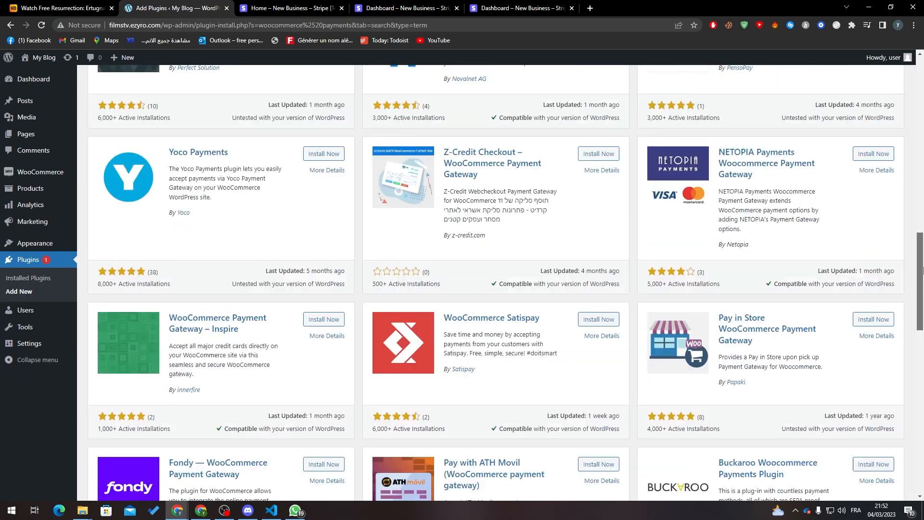
scroll(up, 3)
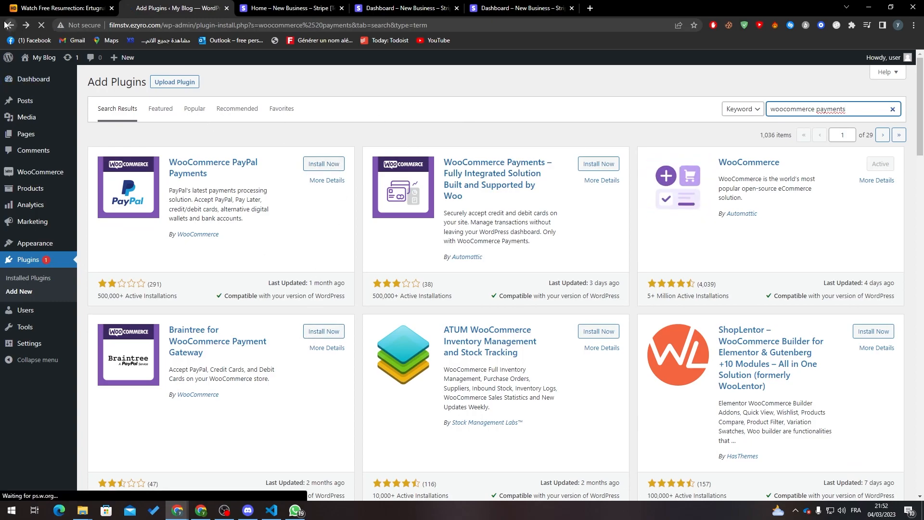
- From Dashboard > Installed Plugins, activate WooCommerce Stripe Gateway
click(33, 78)
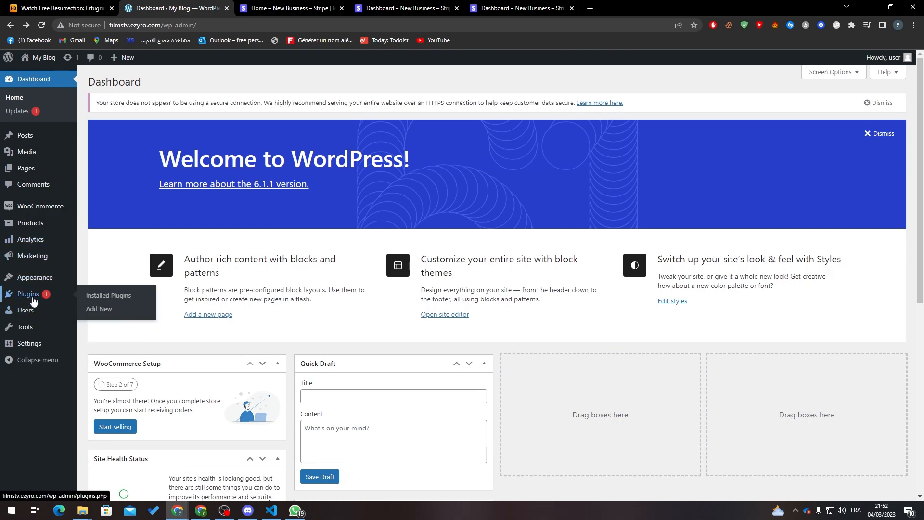
mouse_move(50, 294)
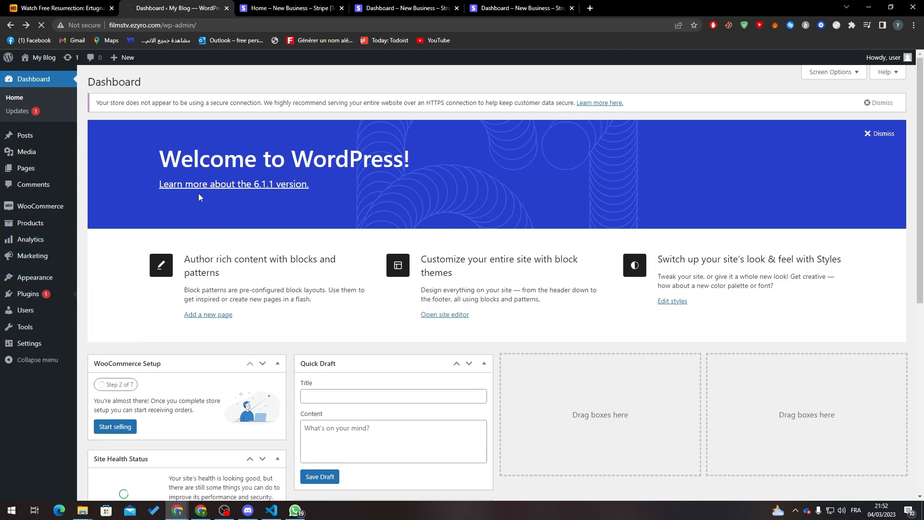
click(26, 294)
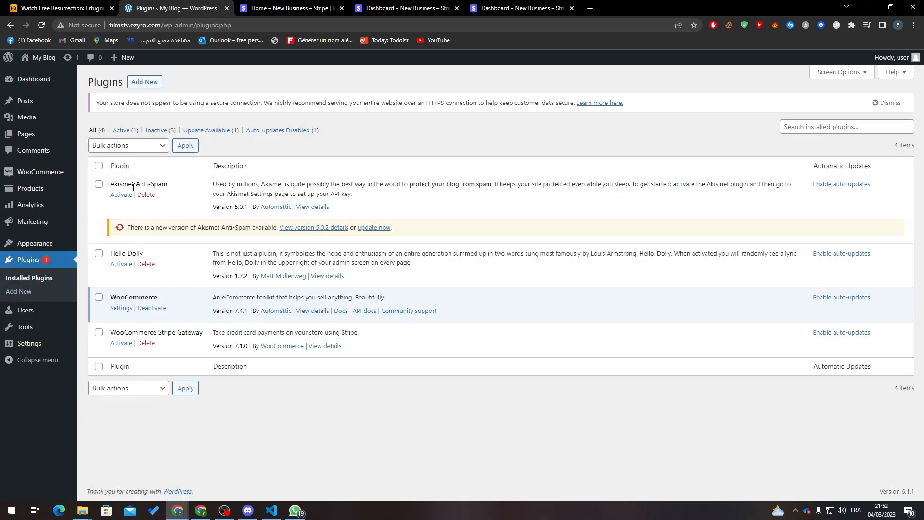
double_click(156, 332)
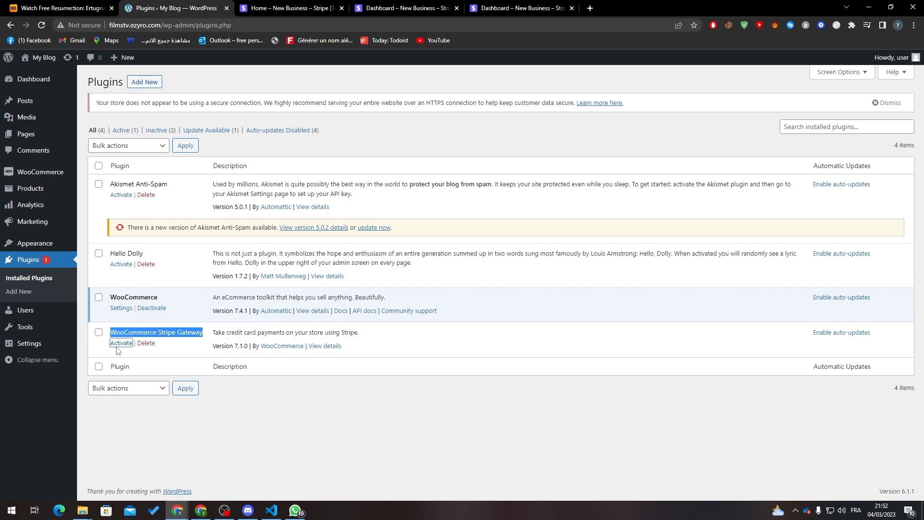
click(120, 342)
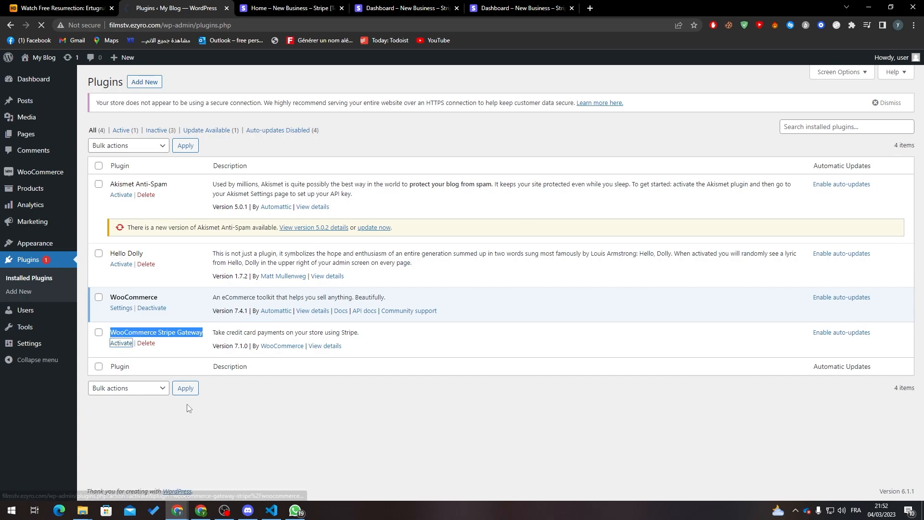
click(121, 342)
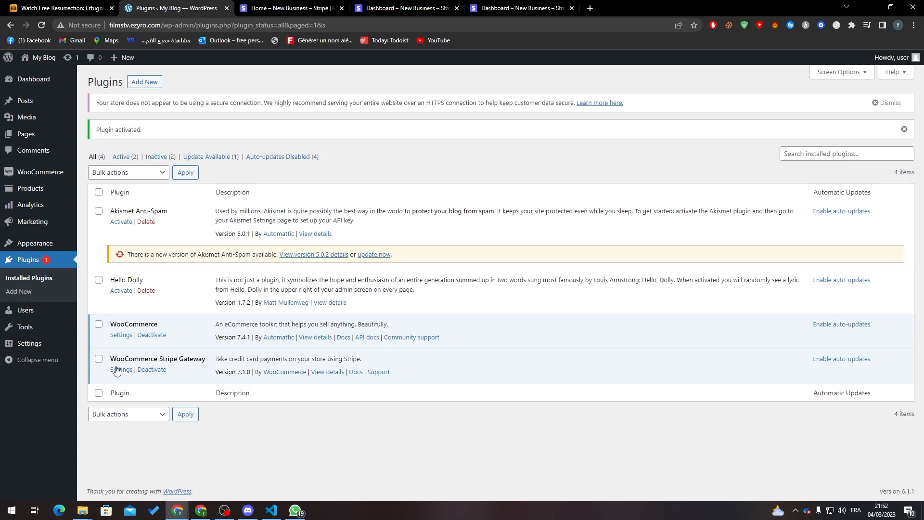
- Open WooCommerce Stripe Gateway settings and bring up the empty 'Enter account keys' form
click(120, 369)
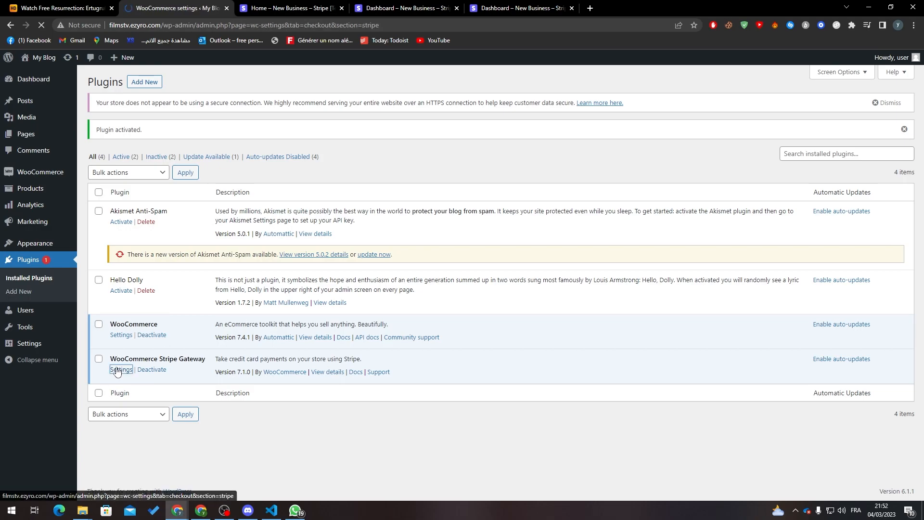
click(121, 370)
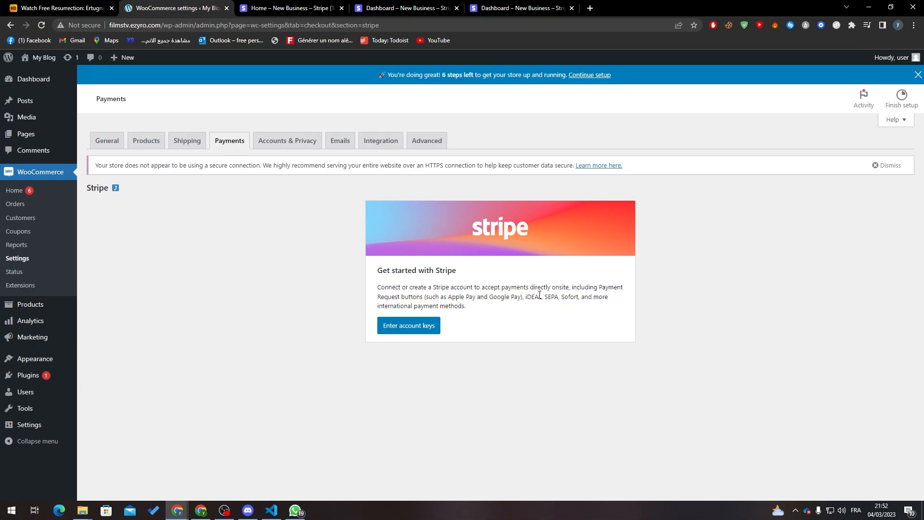
mouse_move(434, 264)
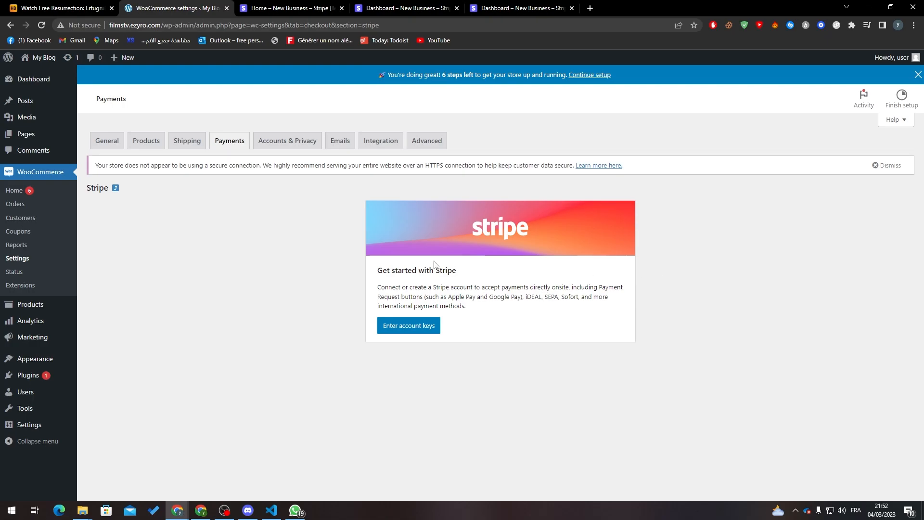
click(407, 325)
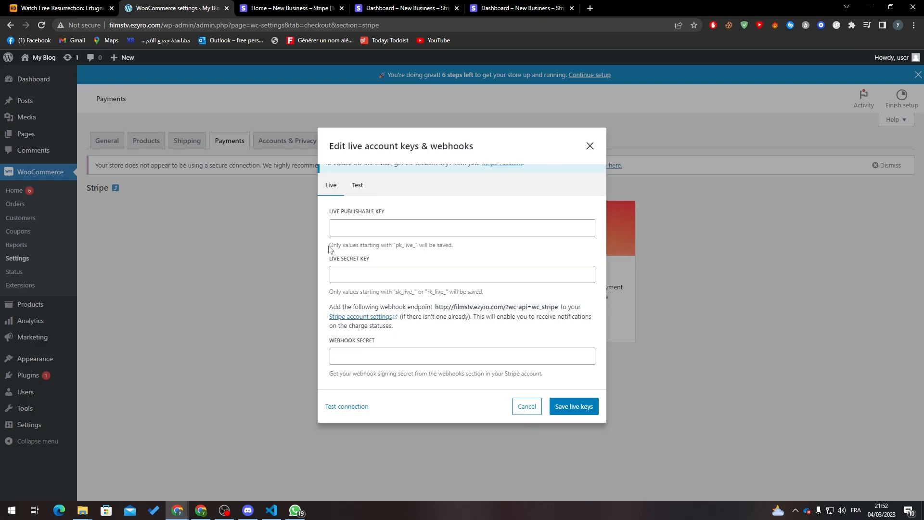
mouse_move(323, 213)
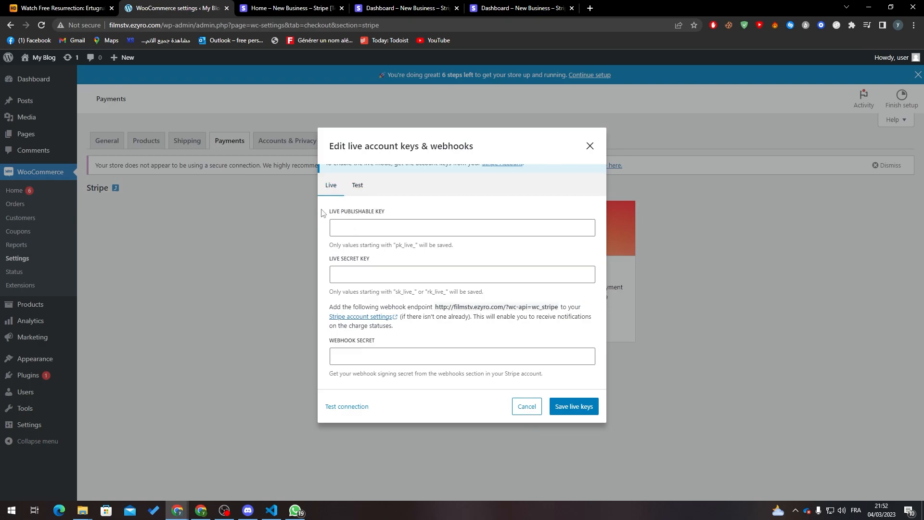
mouse_move(397, 220)
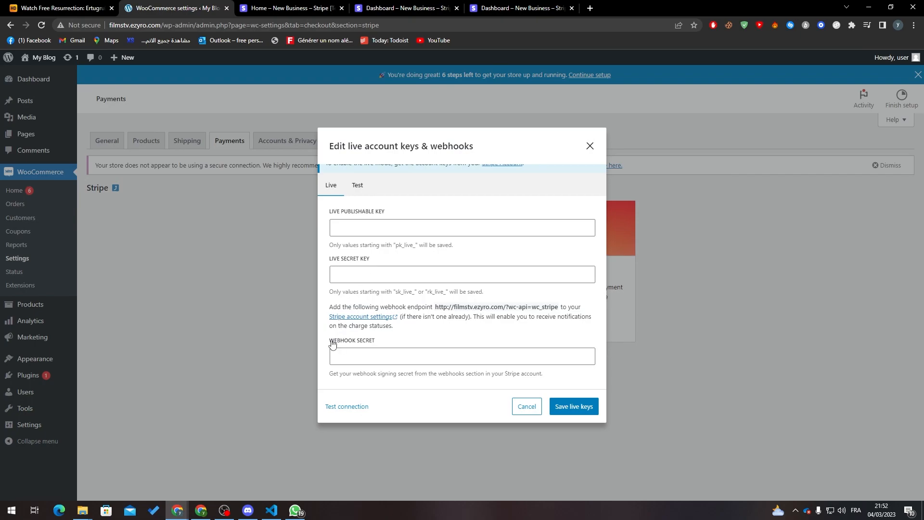
mouse_move(415, 288)
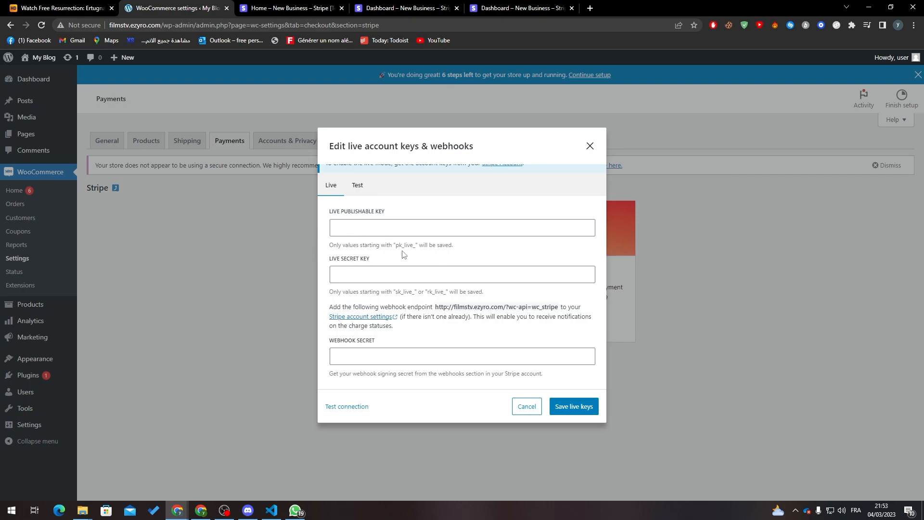
mouse_move(388, 222)
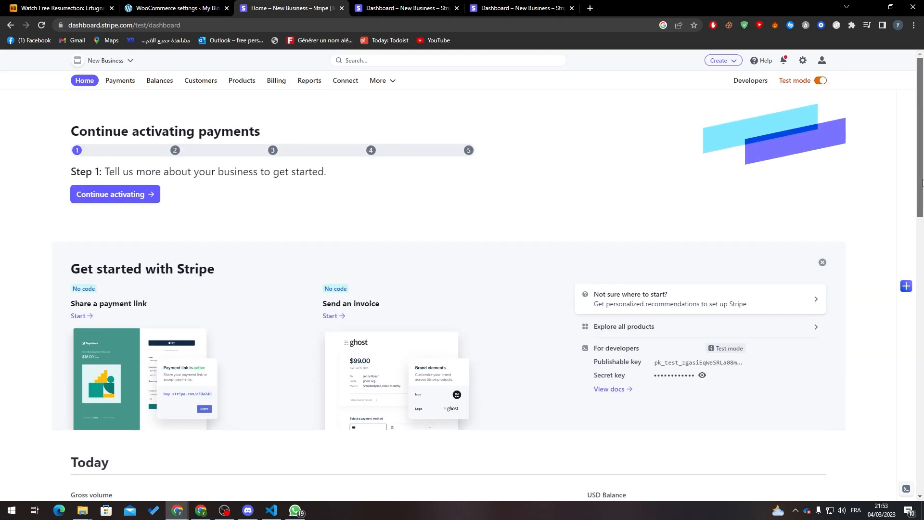
- Search the Stripe dashboard for the live publishable key
click(448, 60)
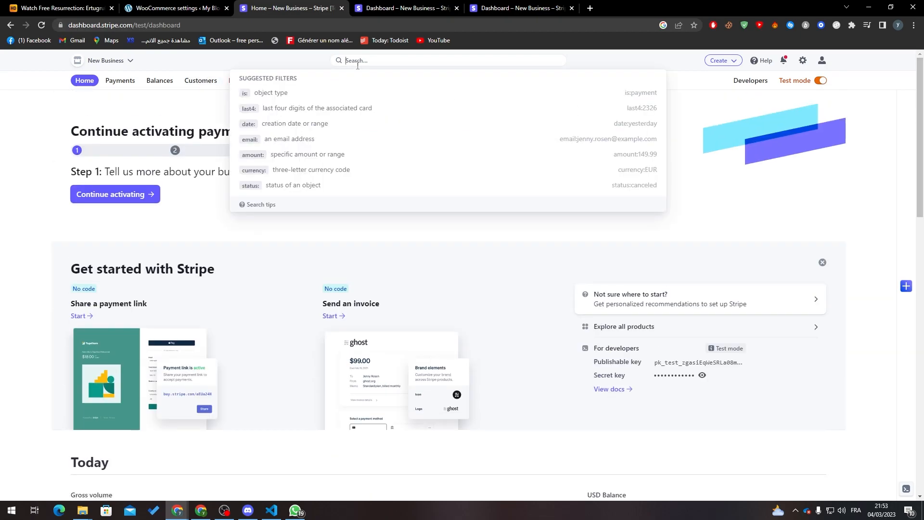
text(live)
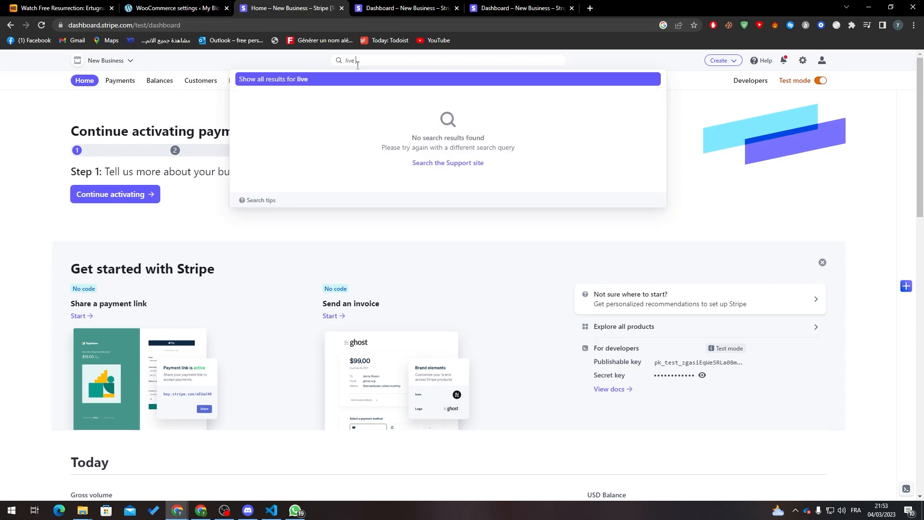
text(publish)
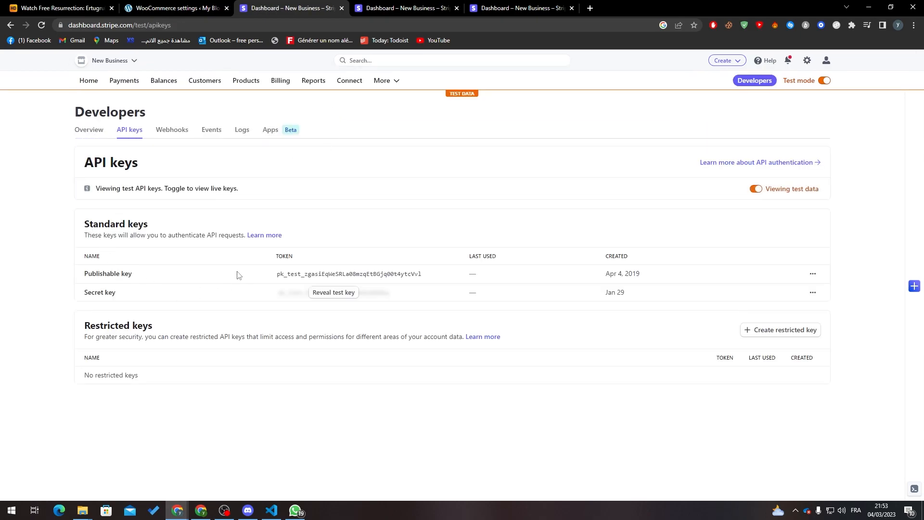
mouse_move(211, 283)
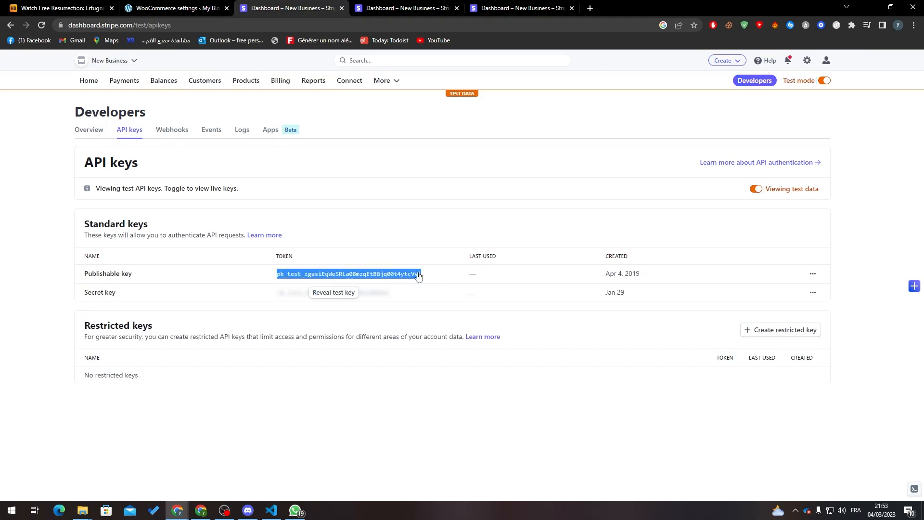
- Copy the test publishable key, then reveal and copy the secret test key
click(175, 7)
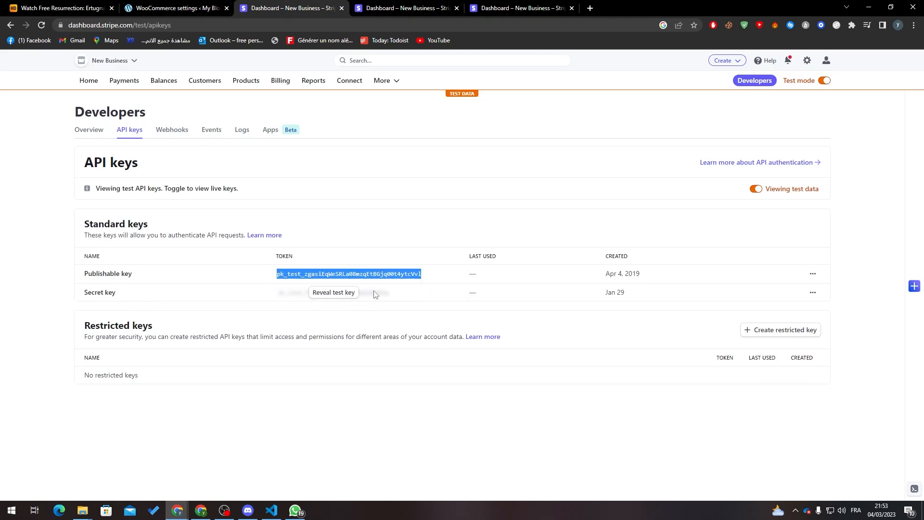
click(333, 292)
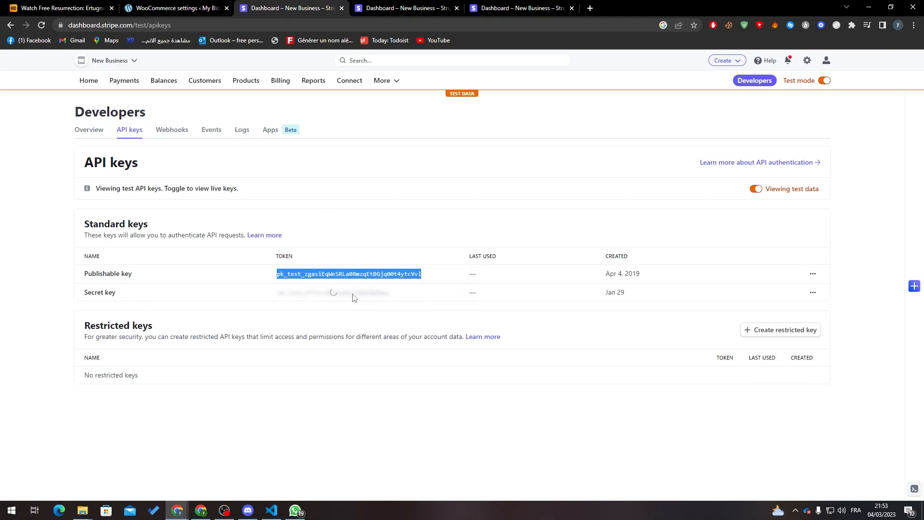
click(176, 8)
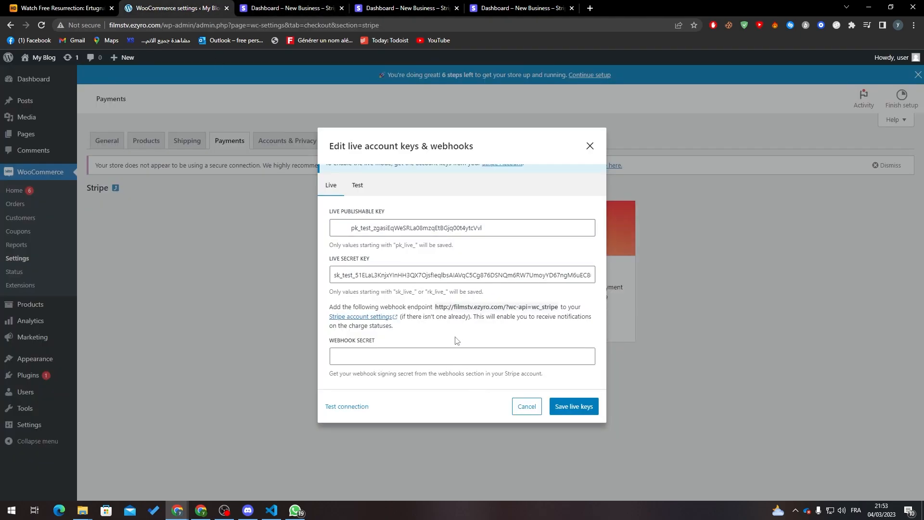
- Open Stripe's webhook settings in a new tab and select the webhook endpoint URL
click(360, 316)
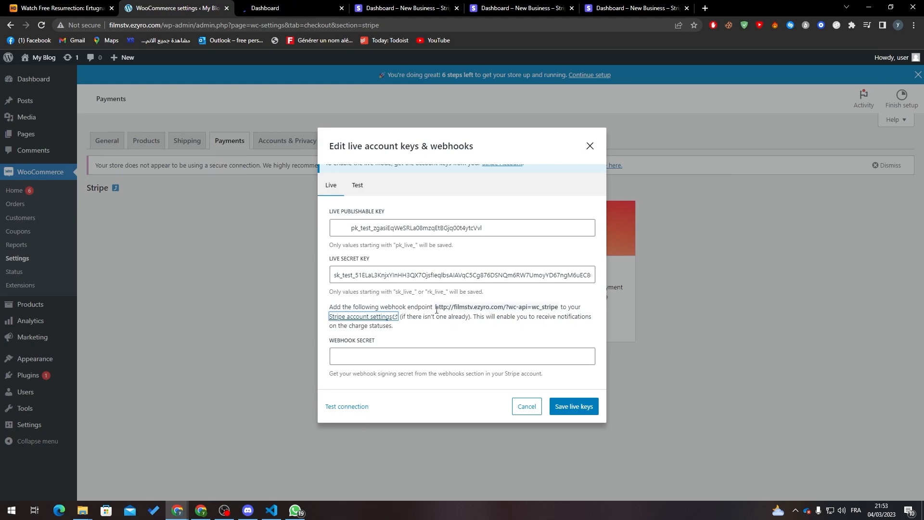
double_click(497, 307)
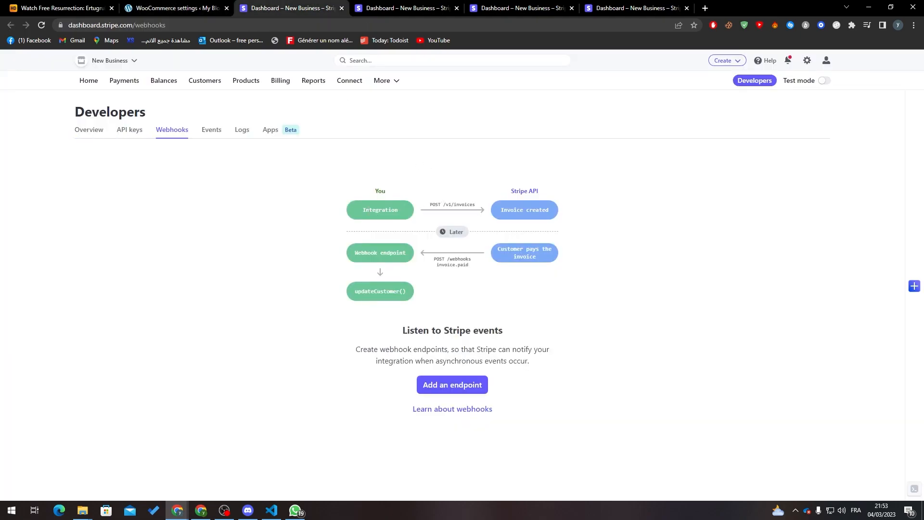
- Start a new webhook endpoint using the latest API version and listening on connected accounts
click(451, 384)
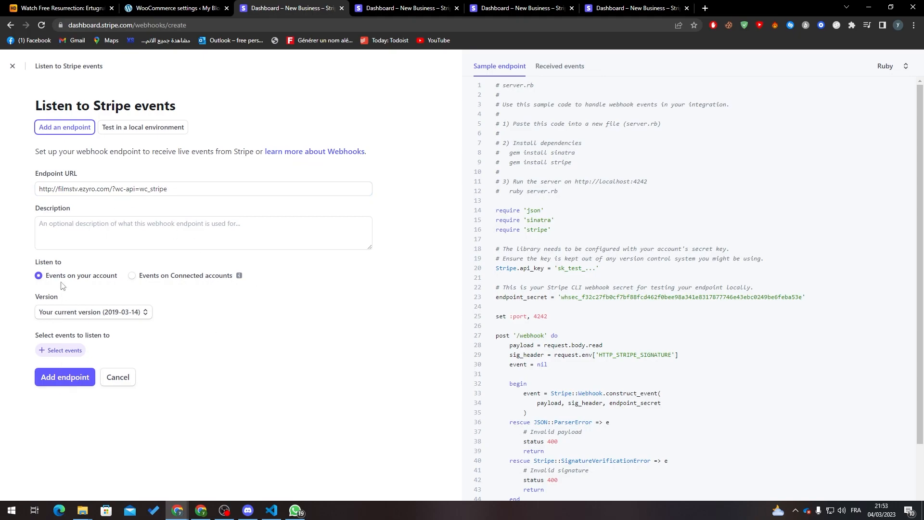
mouse_move(217, 283)
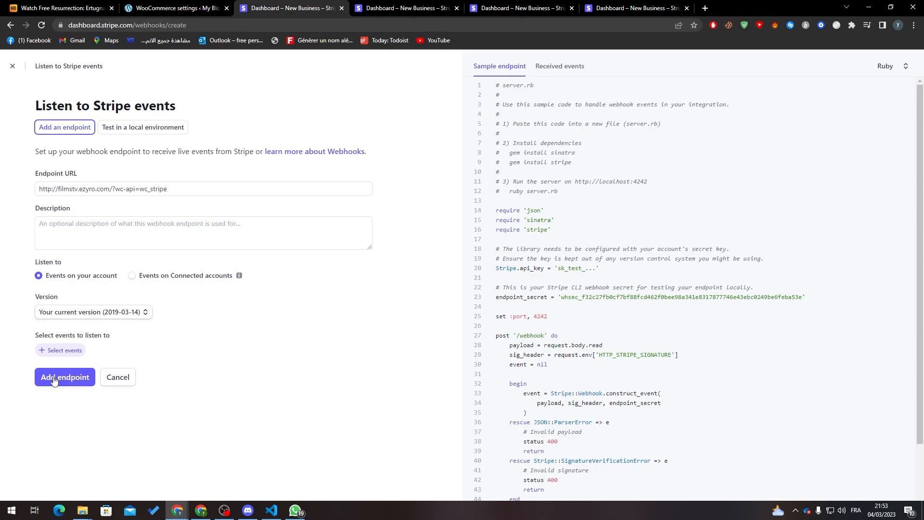
click(65, 377)
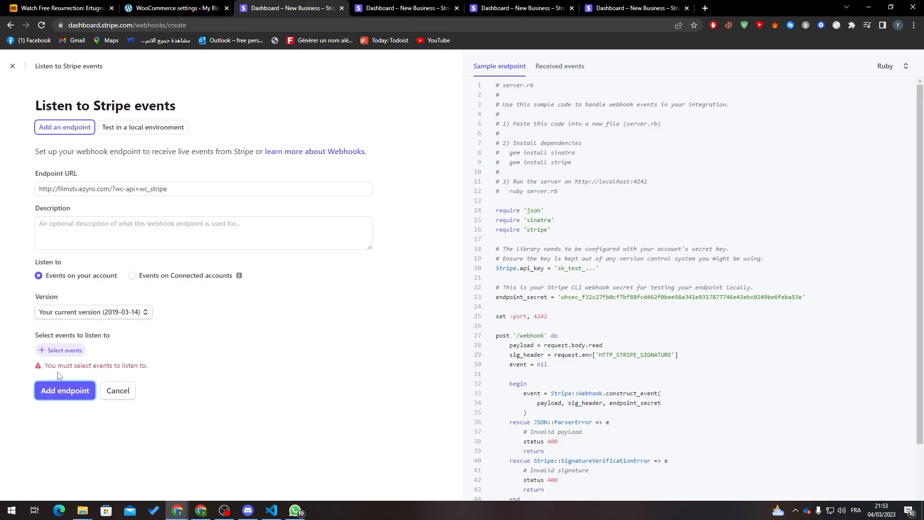
mouse_move(112, 348)
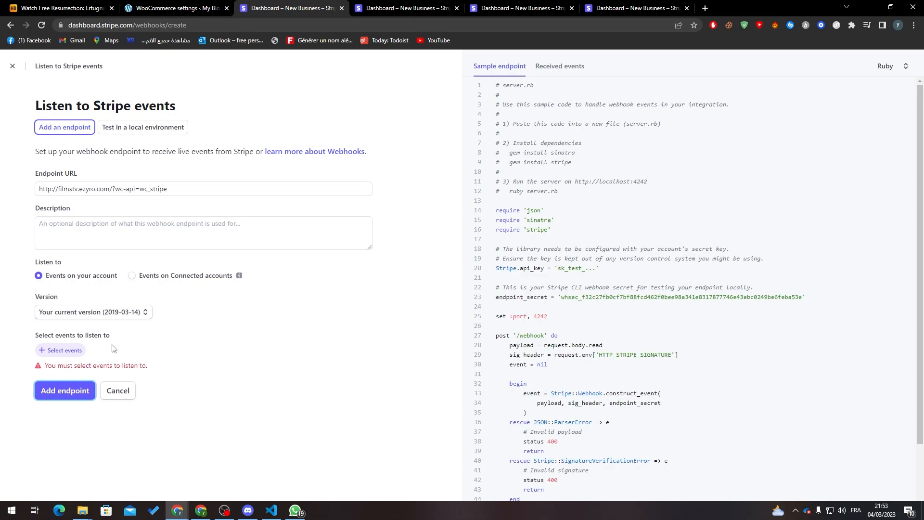
click(92, 312)
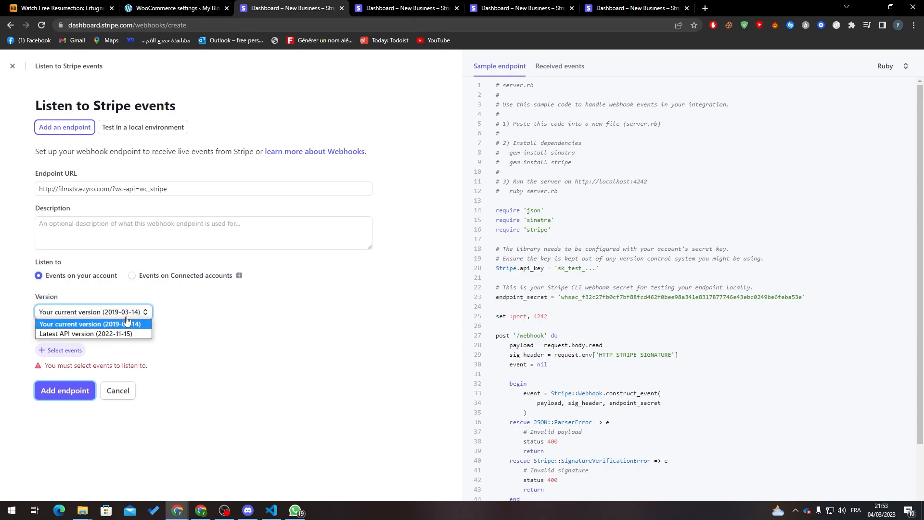
click(86, 334)
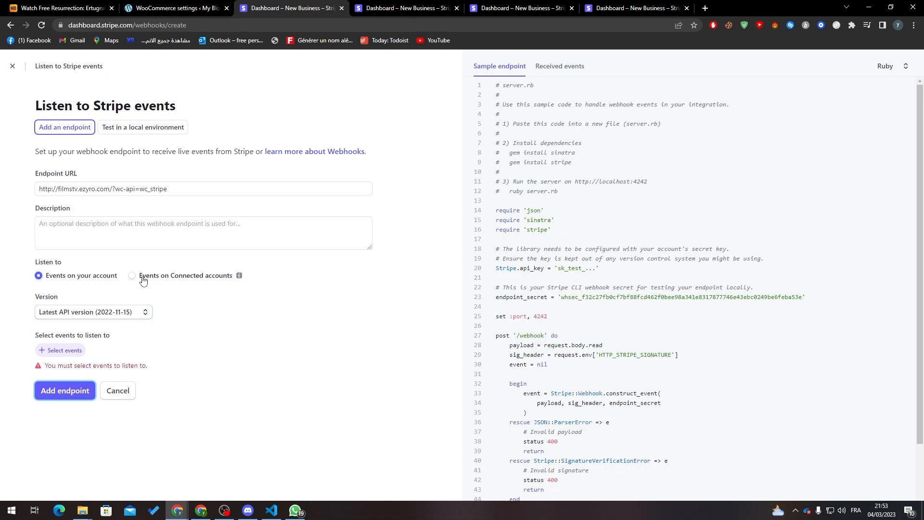
click(132, 275)
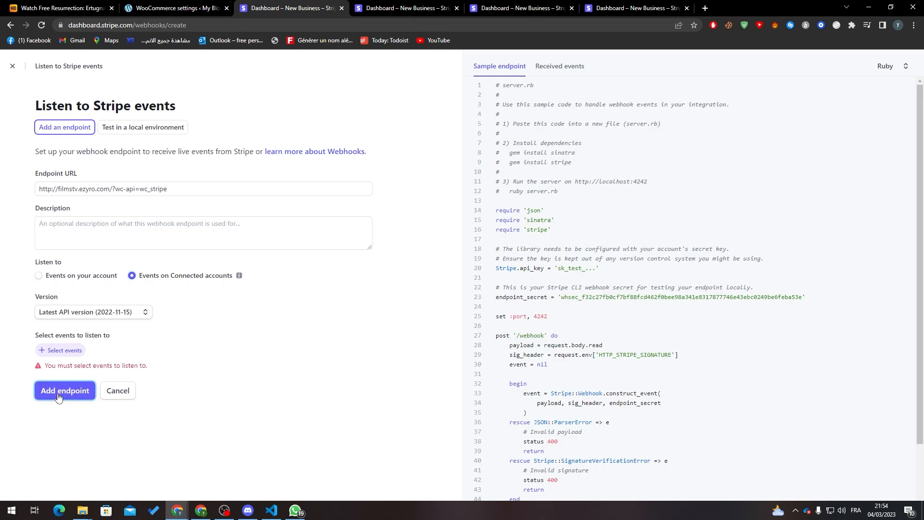
- Add all four Checkout events and try creating the endpoint, rejected for lacking https
click(60, 350)
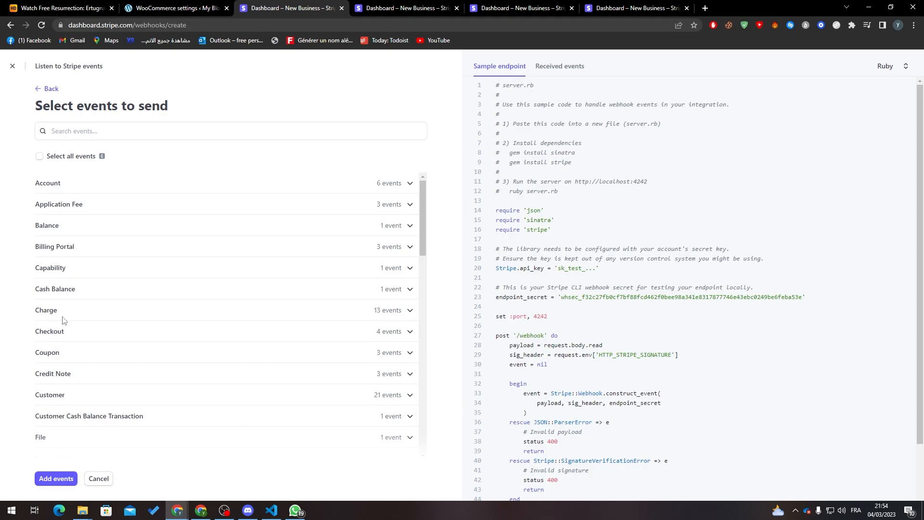
mouse_move(54, 339)
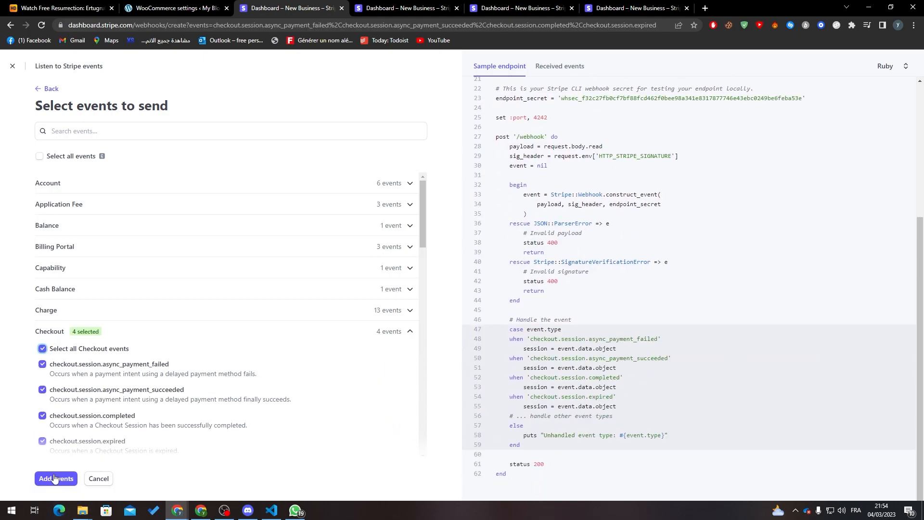
click(56, 478)
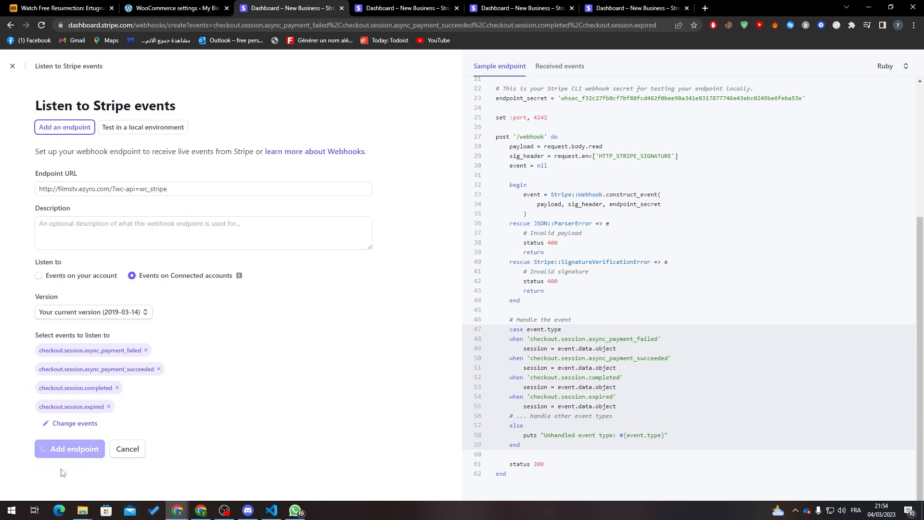
click(69, 448)
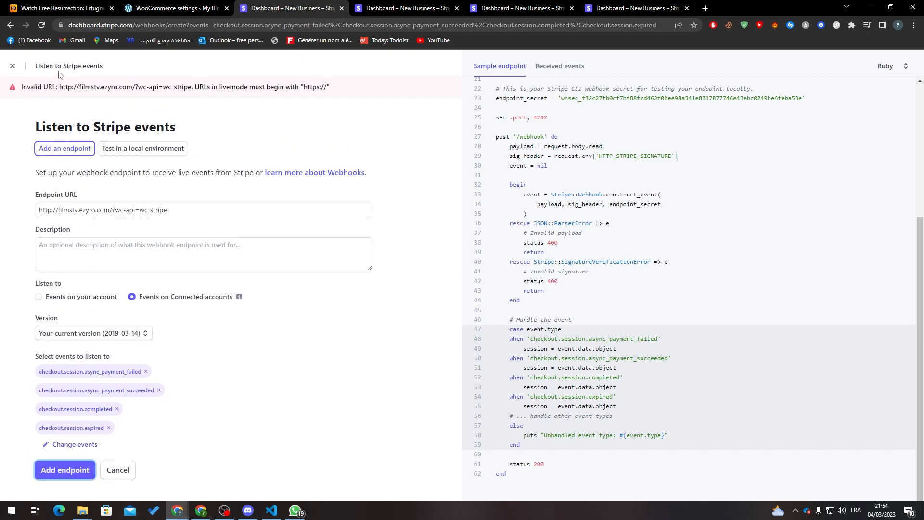
mouse_move(239, 96)
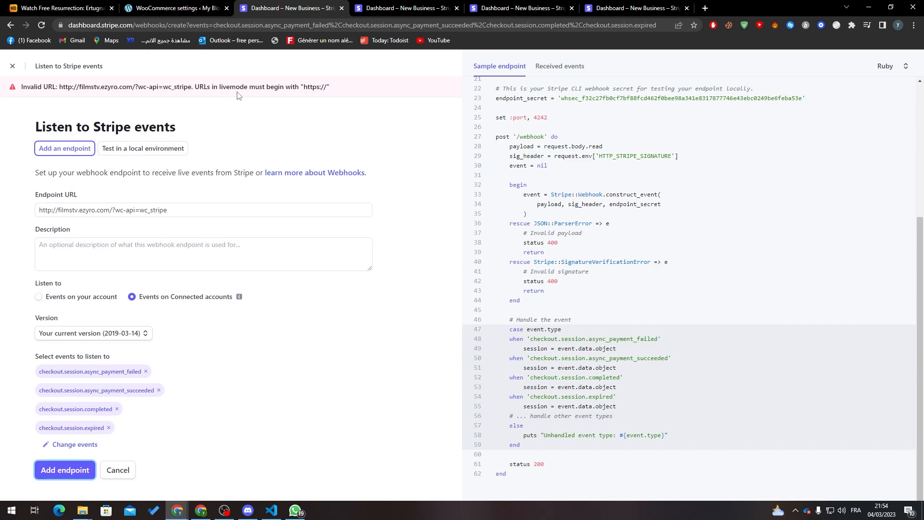
mouse_move(157, 141)
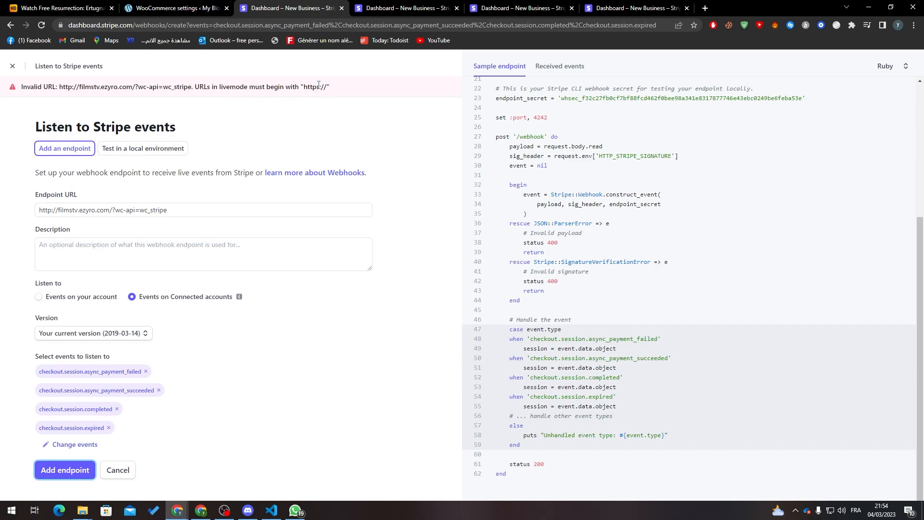
mouse_move(252, 95)
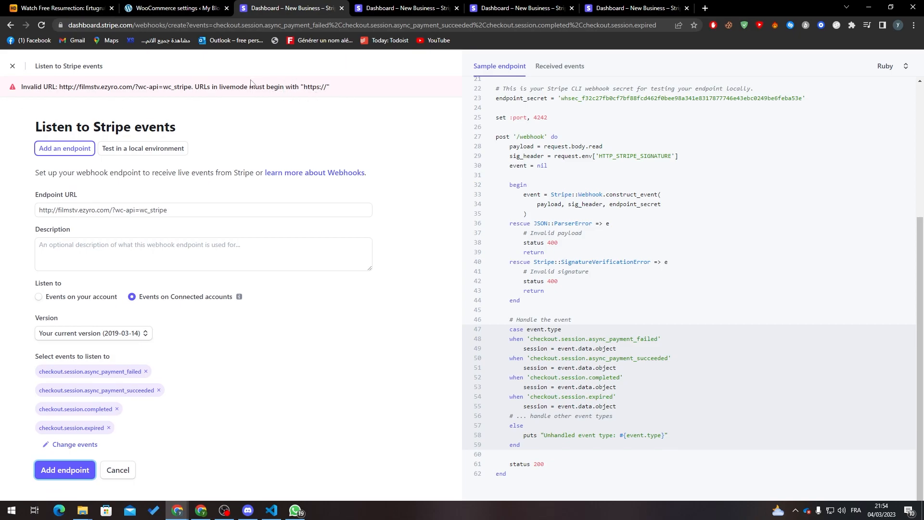
click(174, 7)
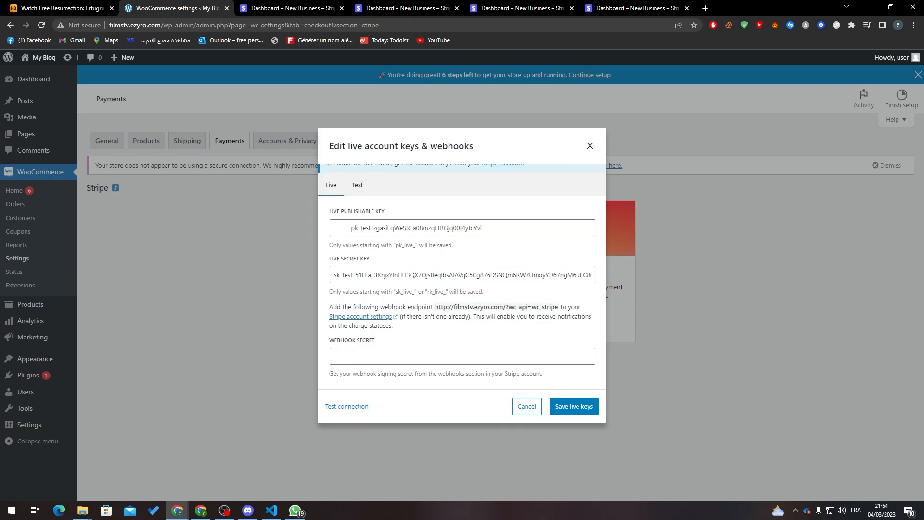
mouse_move(572, 393)
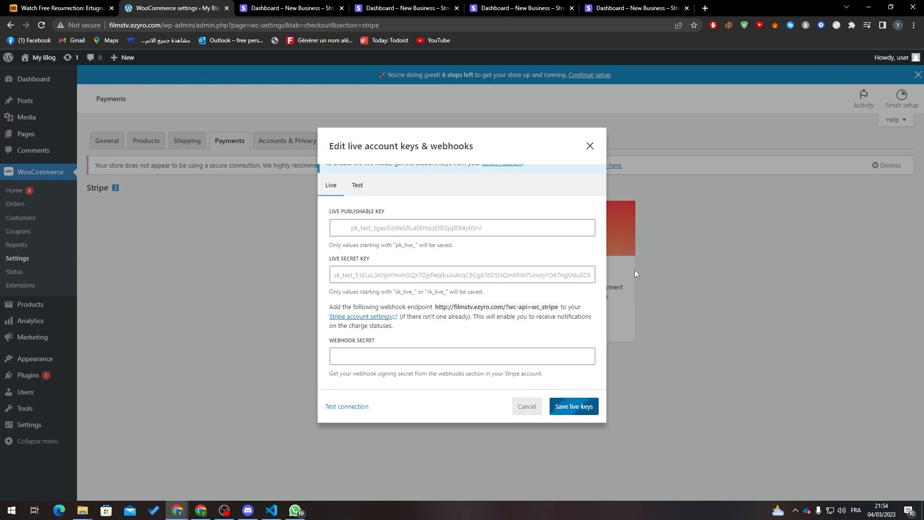
- Try saving the live Stripe keys, get 'Error saving account keys', and close the dialog
click(572, 406)
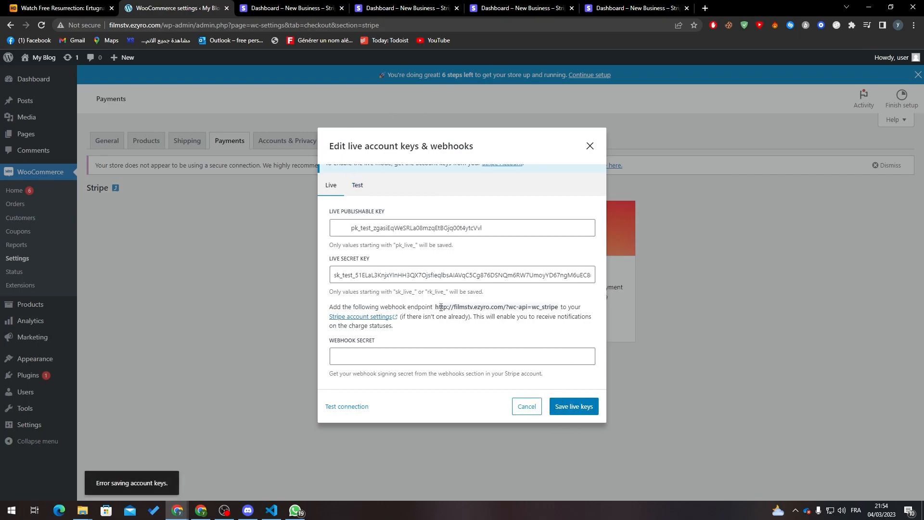
click(525, 406)
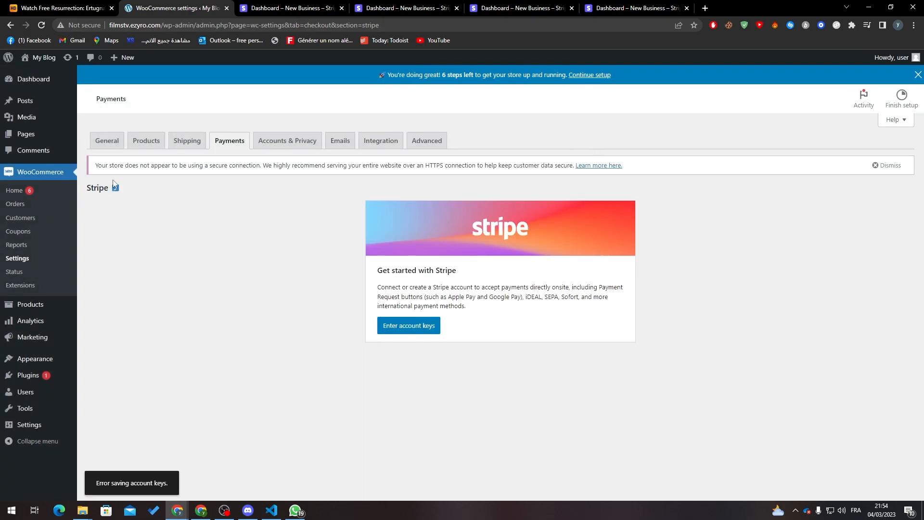
mouse_move(129, 181)
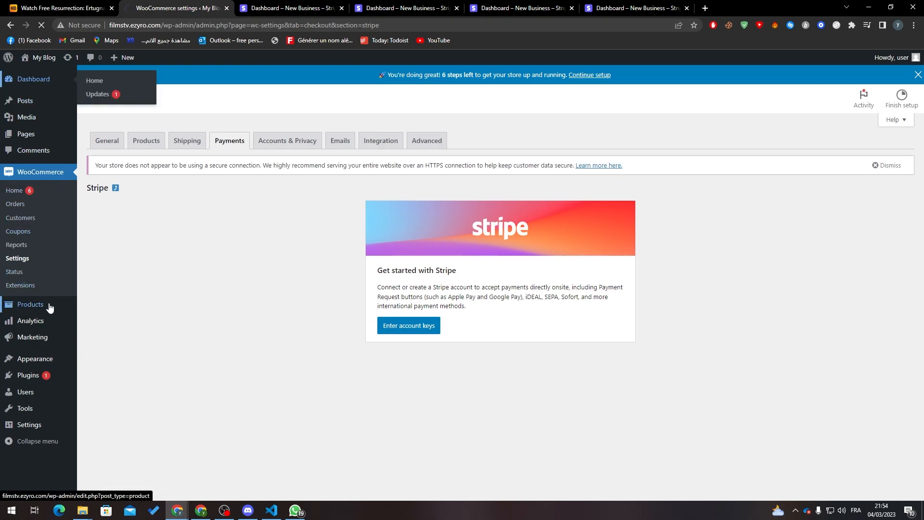
- Go to the WordPress Dashboard home, then switch back to the Stripe dashboard tab
click(33, 79)
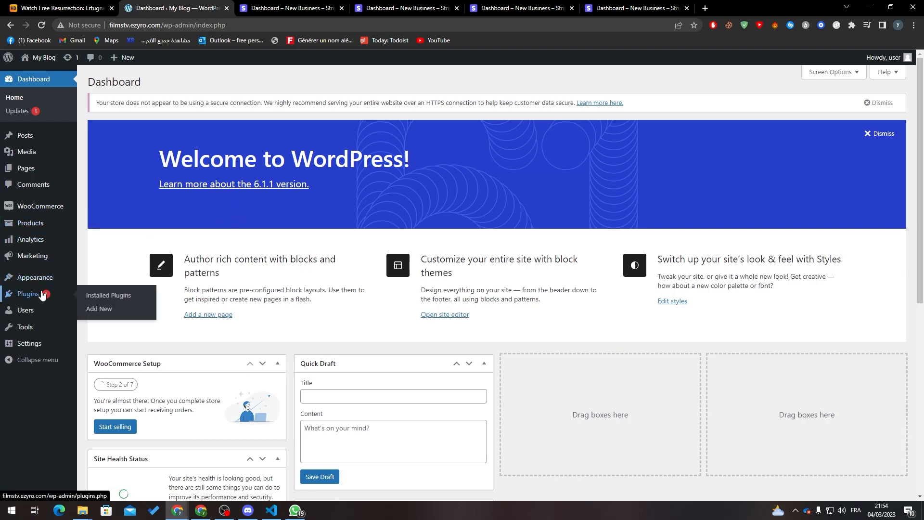
mouse_move(207, 221)
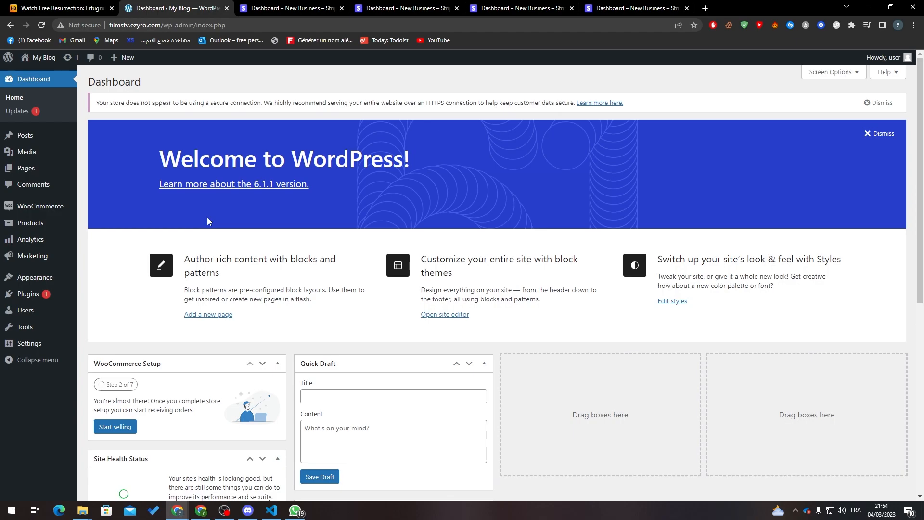
click(289, 7)
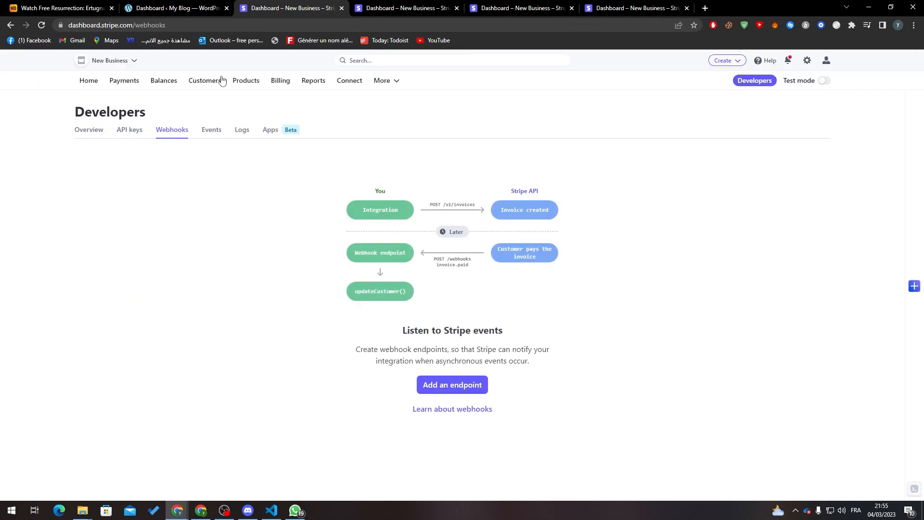
click(176, 8)
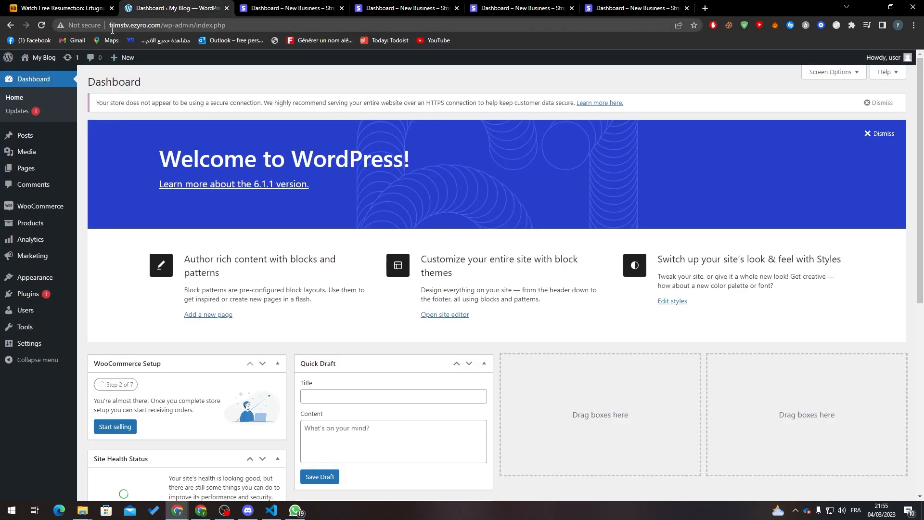
mouse_move(79, 25)
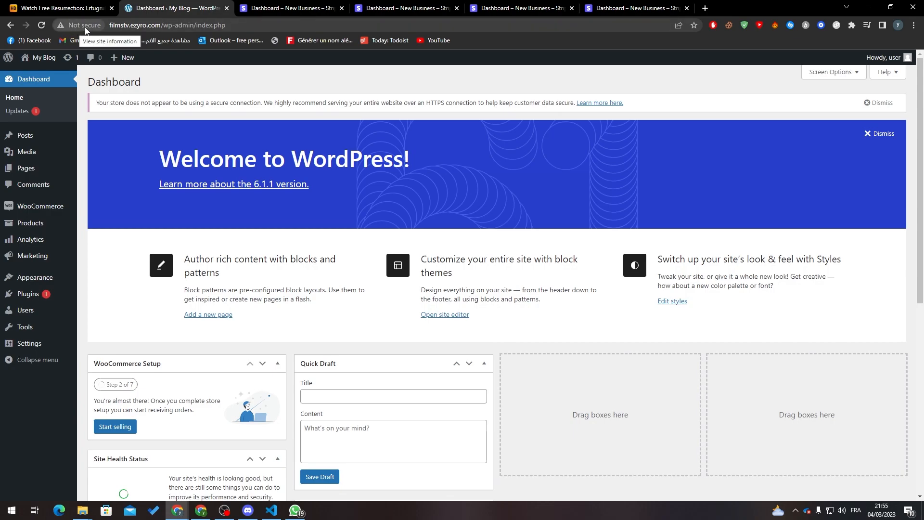
mouse_move(198, 123)
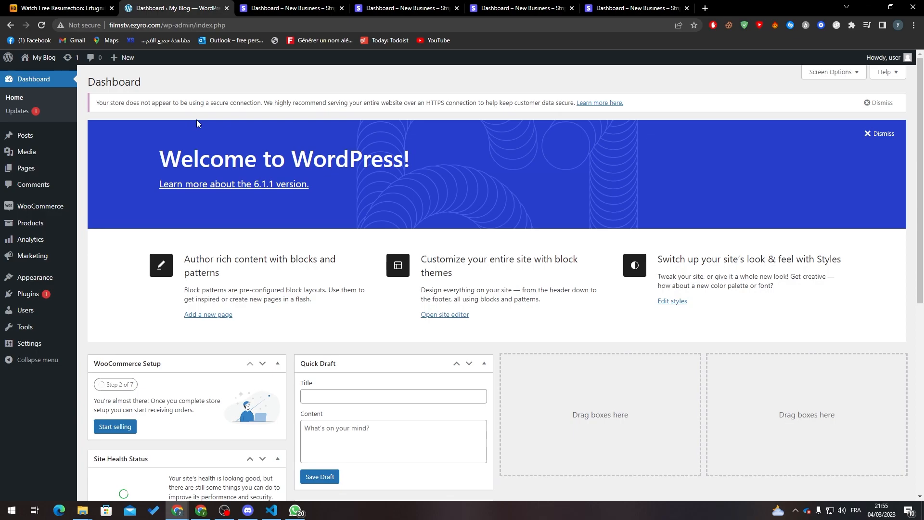
mouse_move(289, 8)
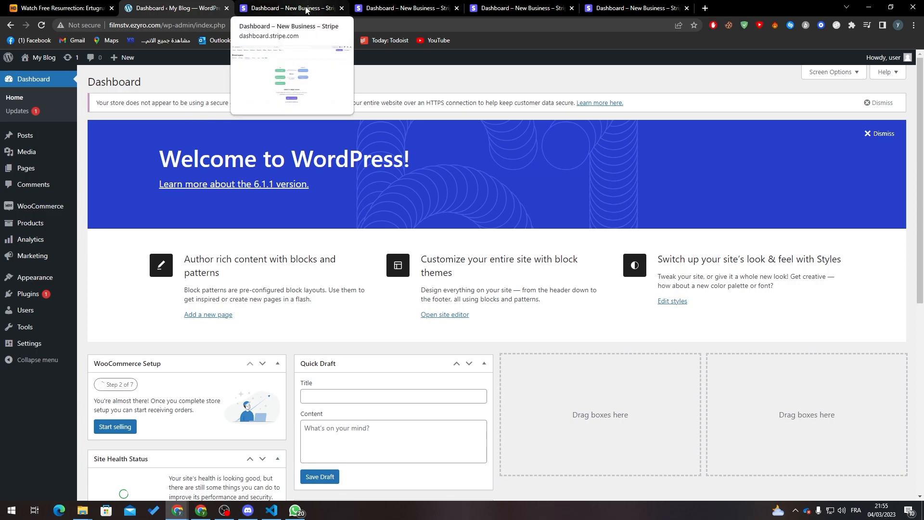
click(289, 8)
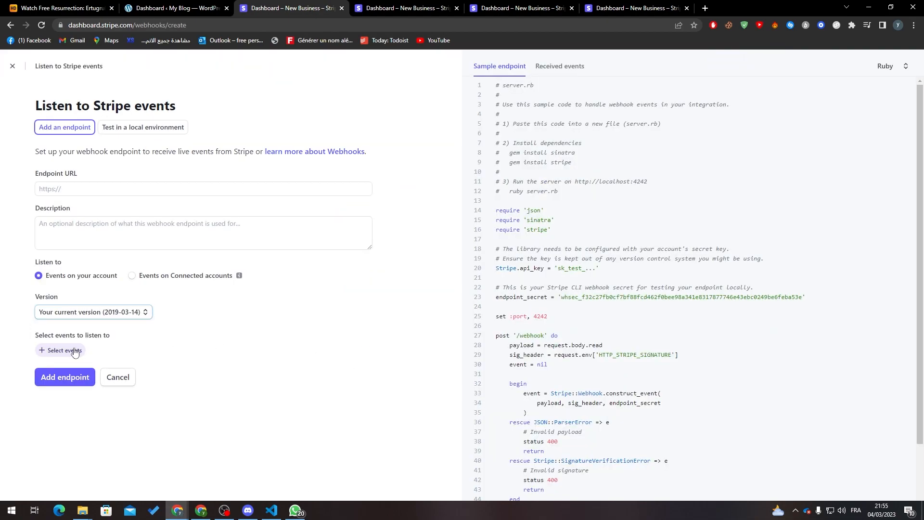
- Open the event picker and select all four Checkout session events
click(61, 349)
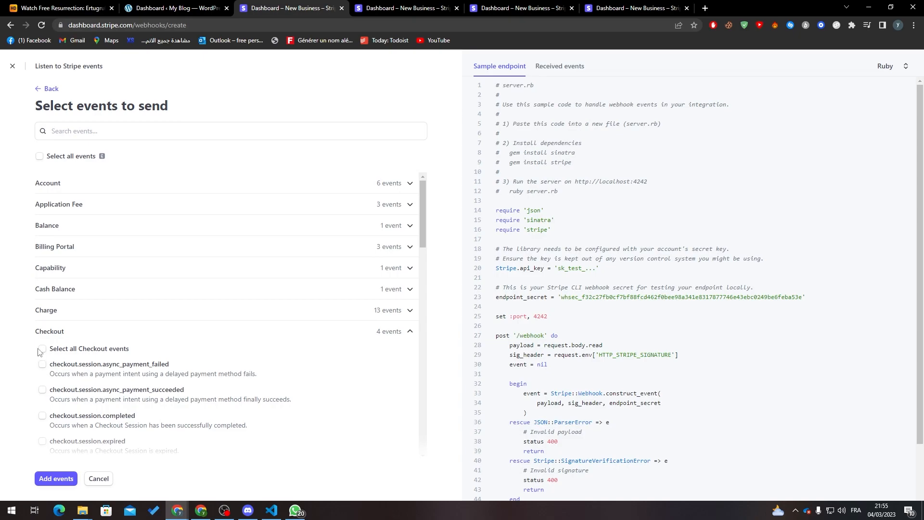
click(42, 349)
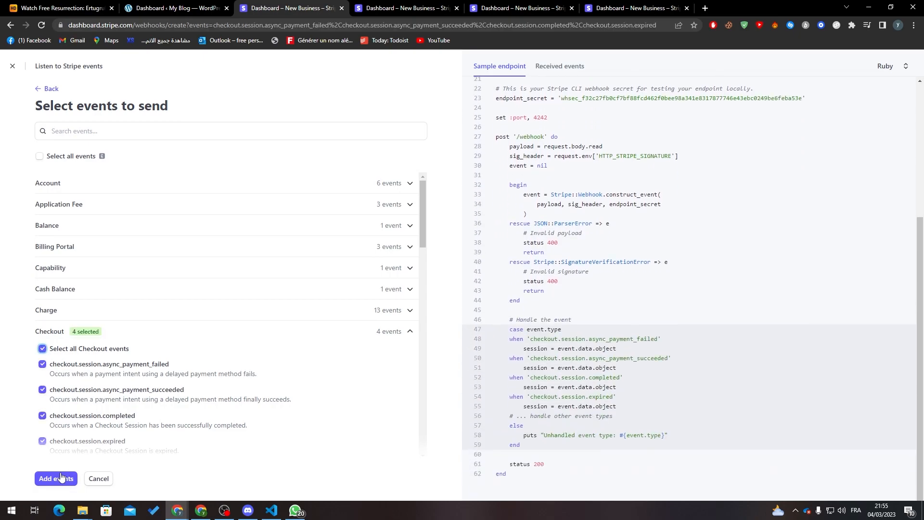